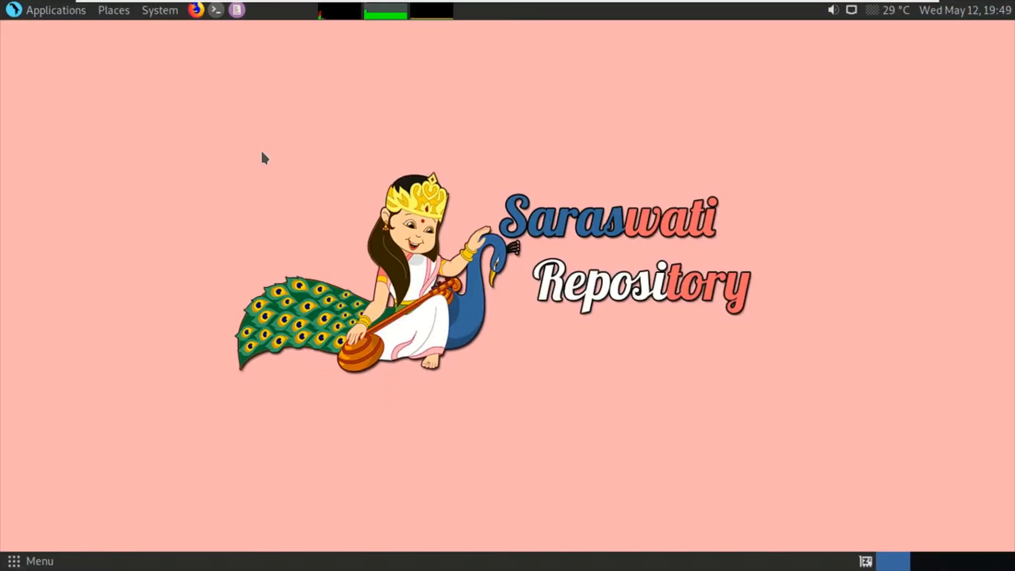
pyautogui.moveTo(185, 223)
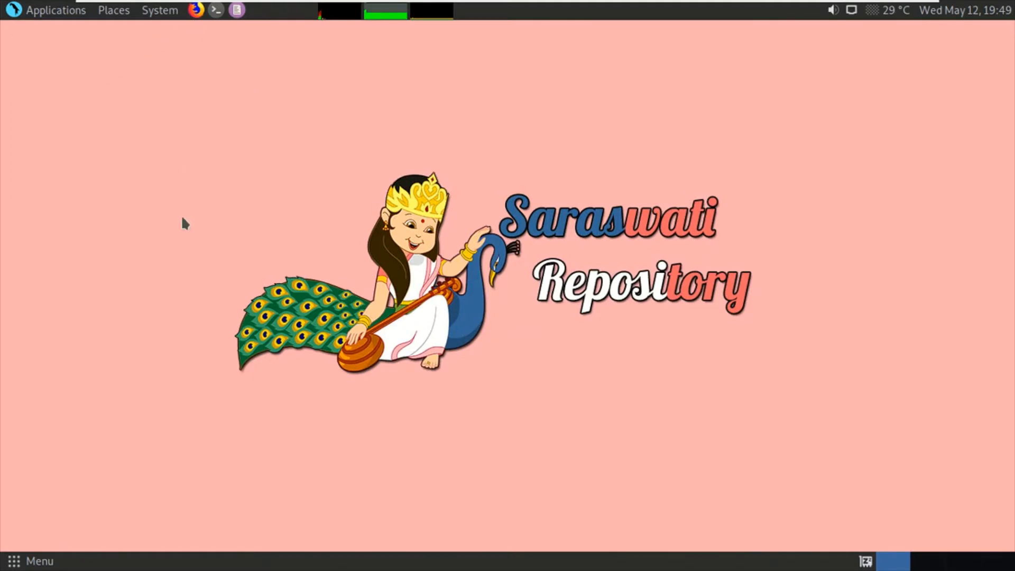
# Launch Chrome and go to the vishal majithia .tech blog's login page.
pyautogui.write('chrom')
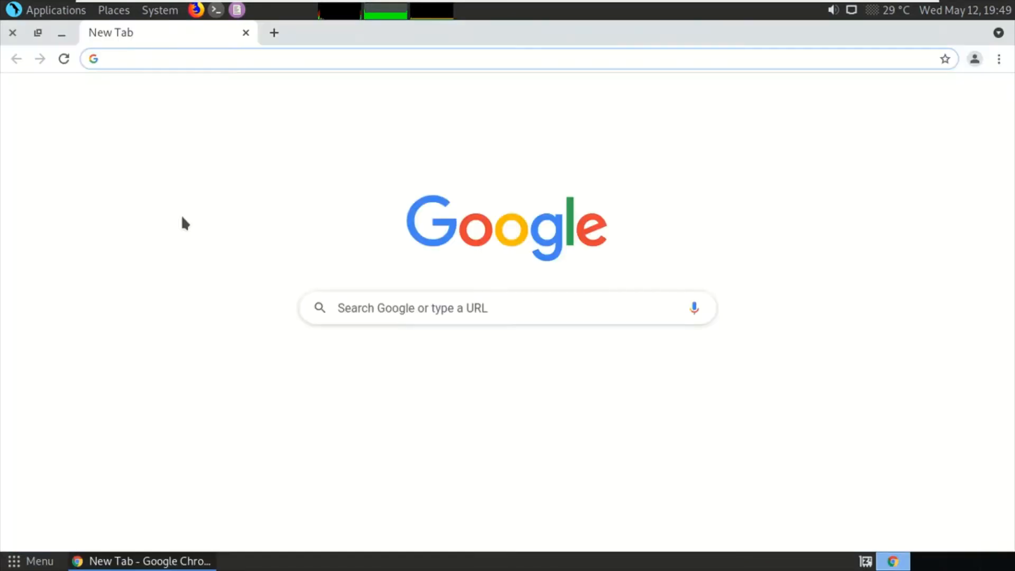
pyautogui.write('vishal majithia')
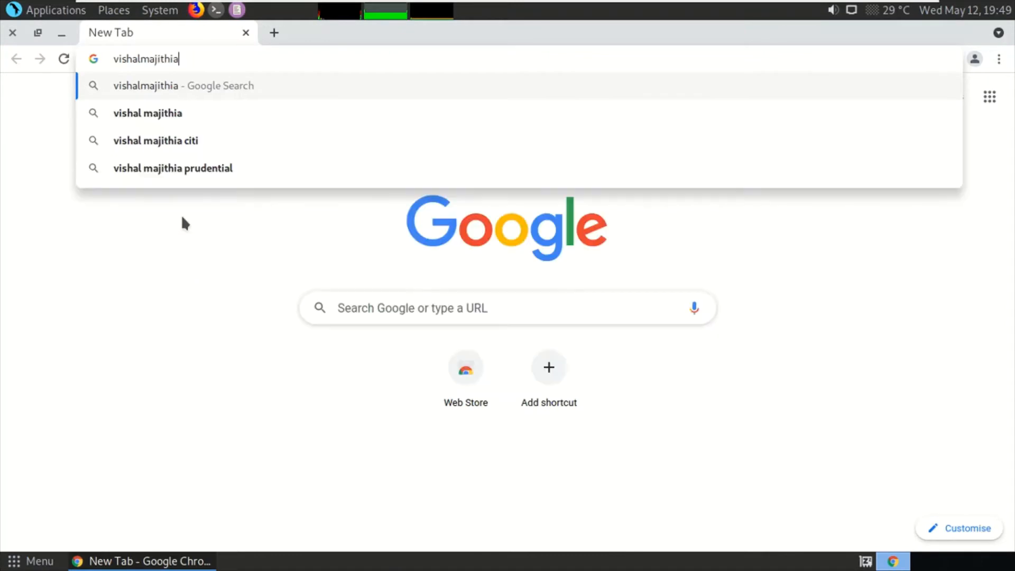
pyautogui.write('.tec')
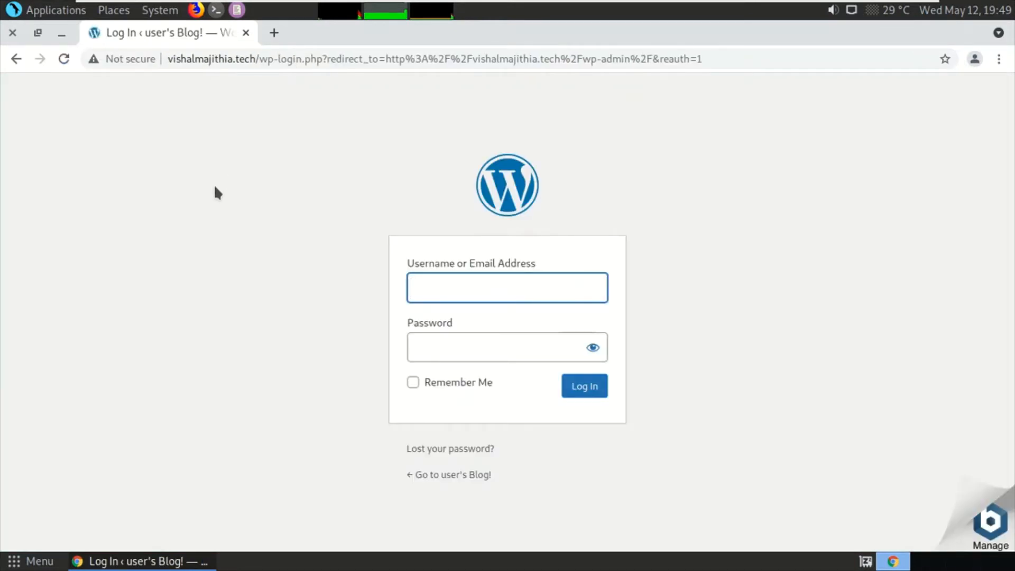
# Log in as 'user' with the old password and see it rejected.
pyautogui.write('user')
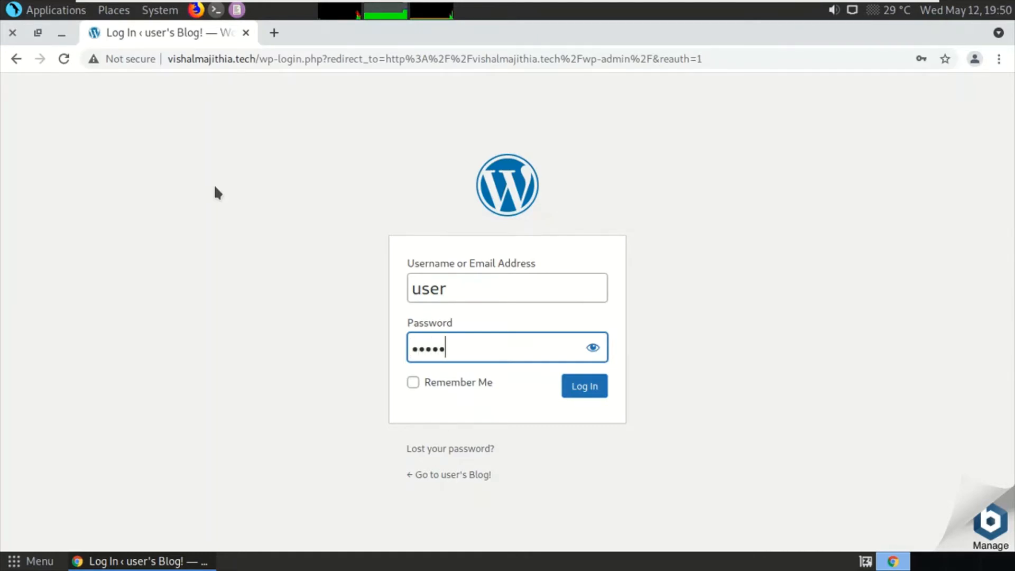
pyautogui.click(583, 386)
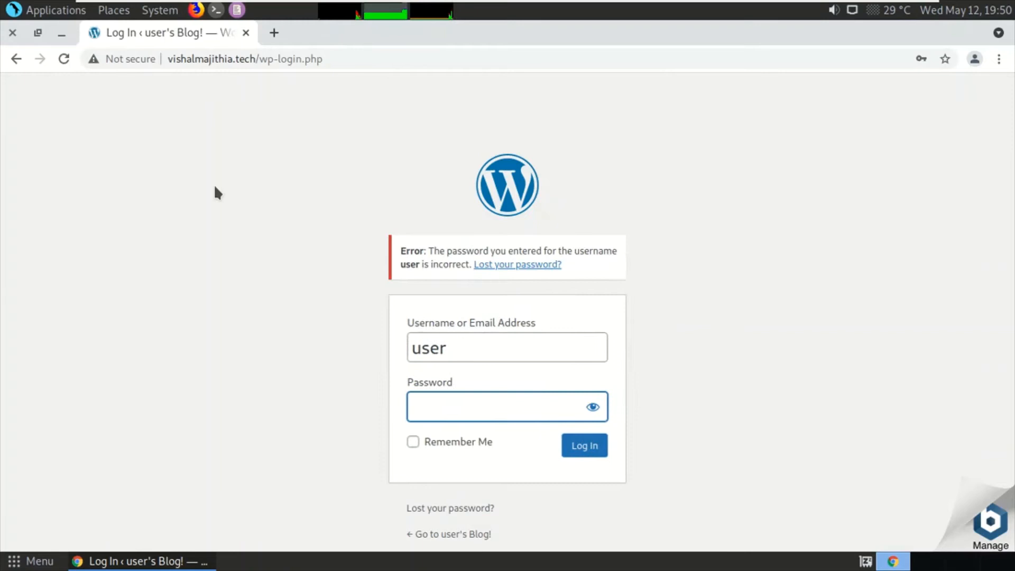
pyautogui.moveTo(305, 208)
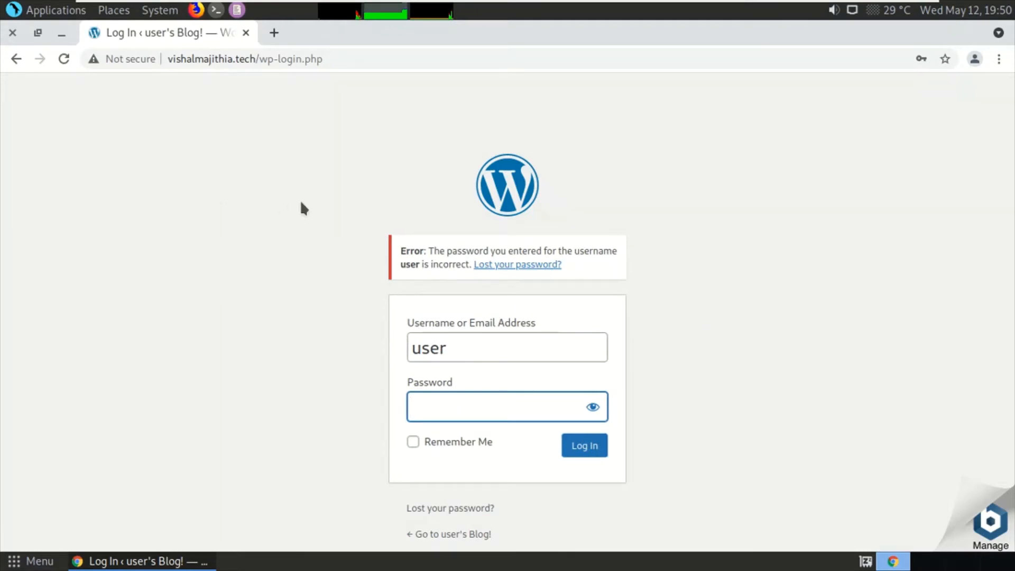
pyautogui.click(506, 407)
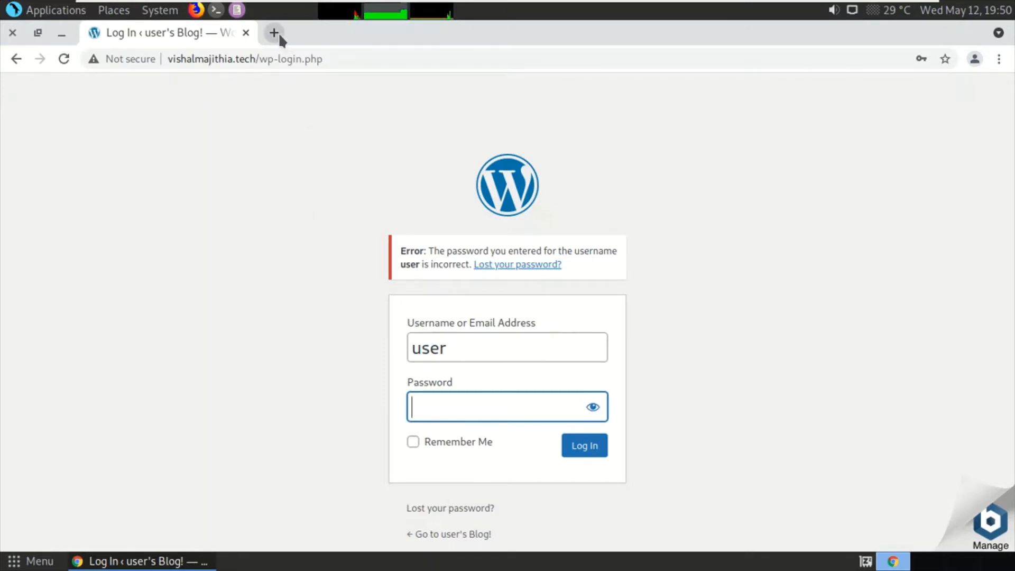
# In a new tab, search for the AWS Management Console and reach its sign-in page.
pyautogui.click(274, 33)
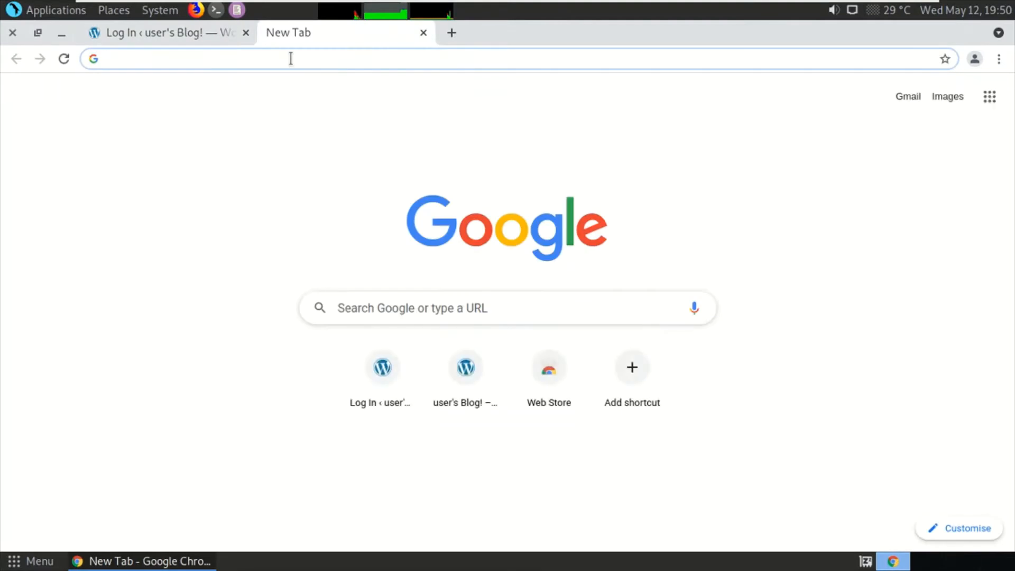
pyautogui.write('amzo')
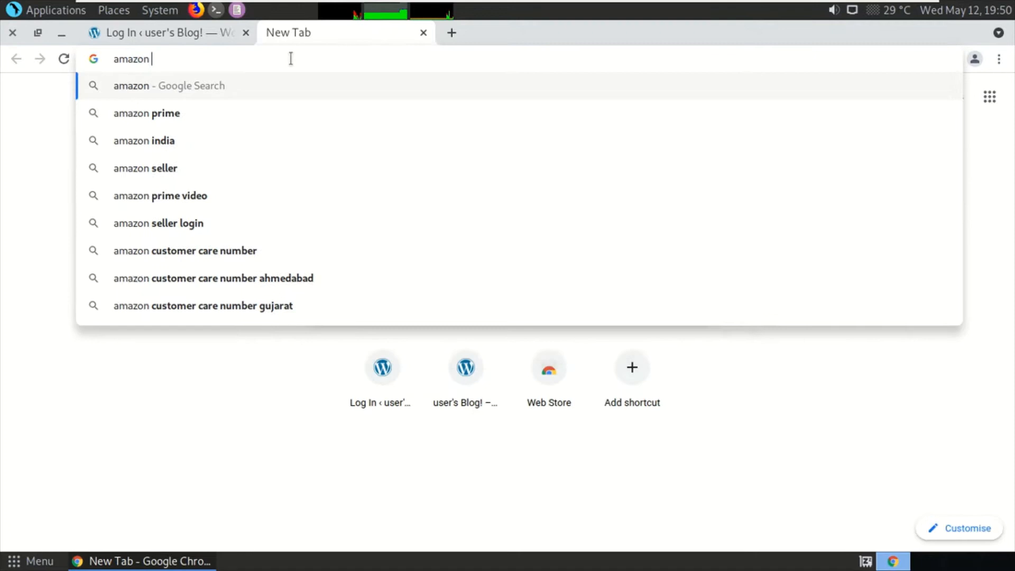
pyautogui.press('Return')
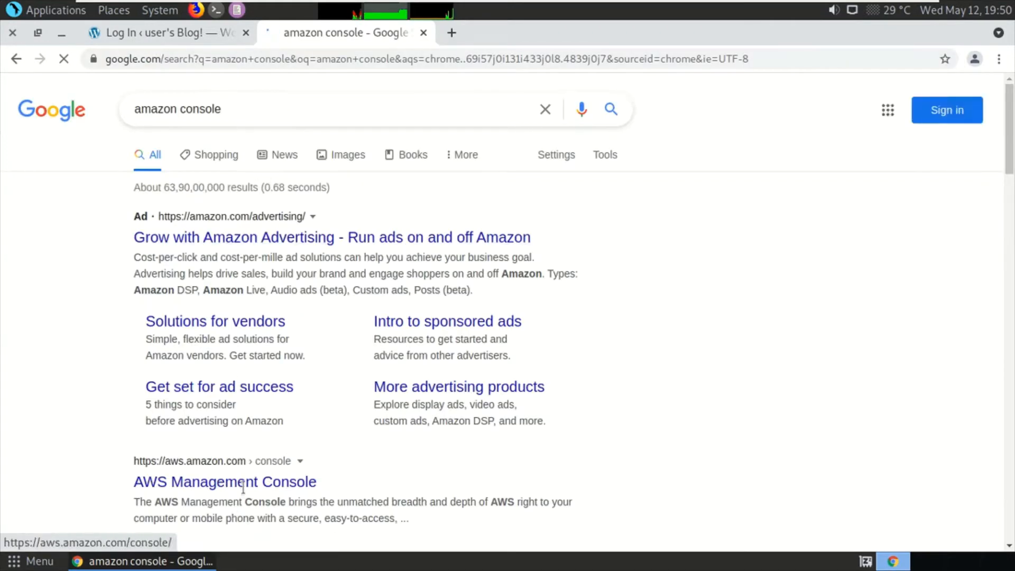
pyautogui.click(225, 482)
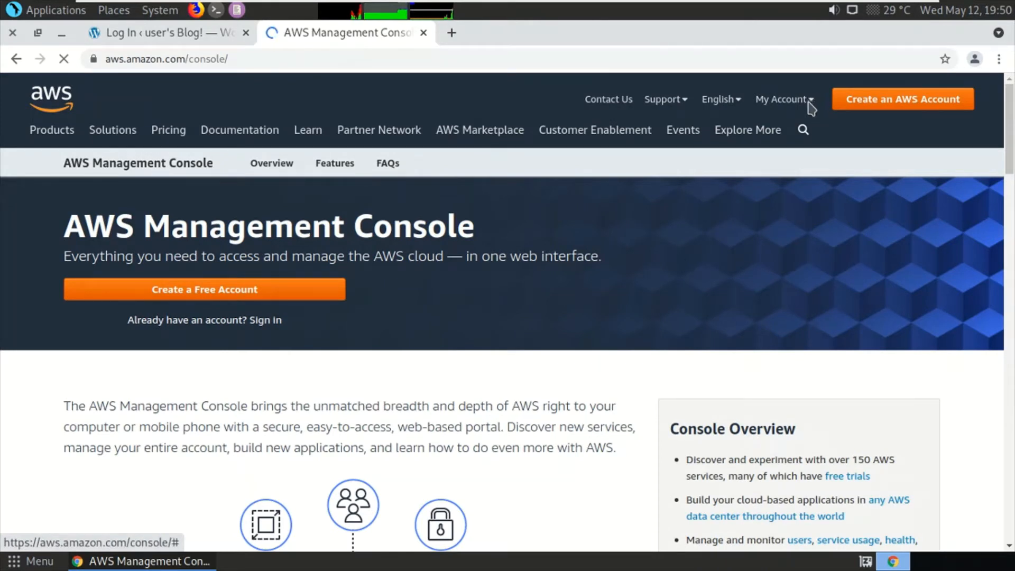
pyautogui.click(782, 99)
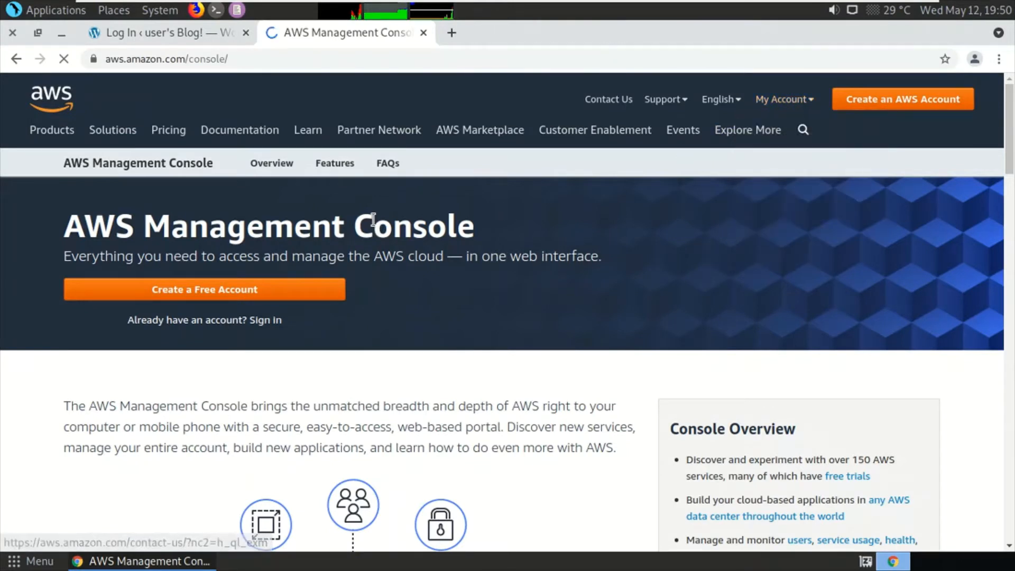
pyautogui.click(204, 319)
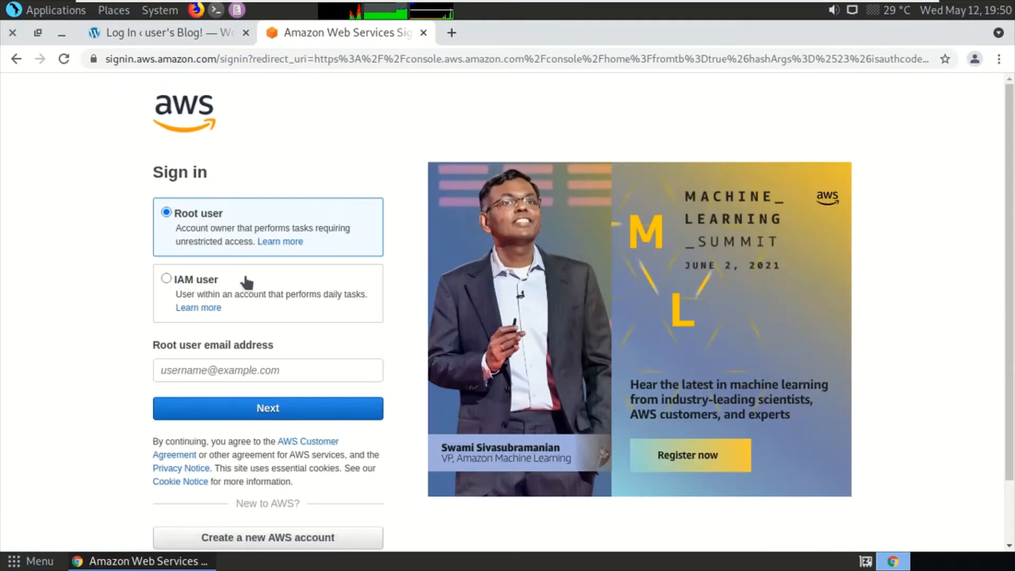
# Sign in as an IAM user with account alias 'iamvsm' and user credentials.
pyautogui.click(166, 278)
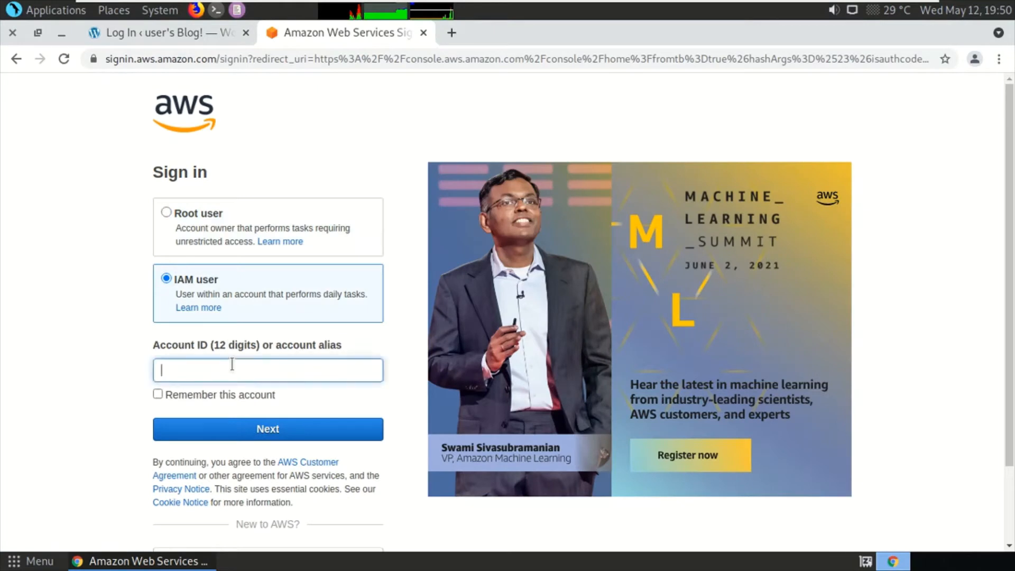
pyautogui.write('iamvsm')
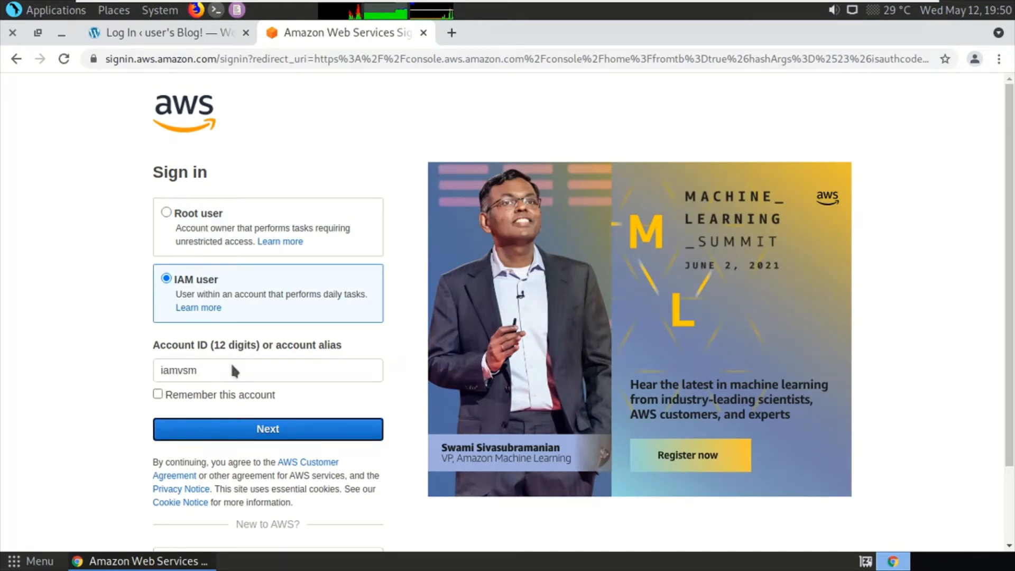
pyautogui.click(268, 429)
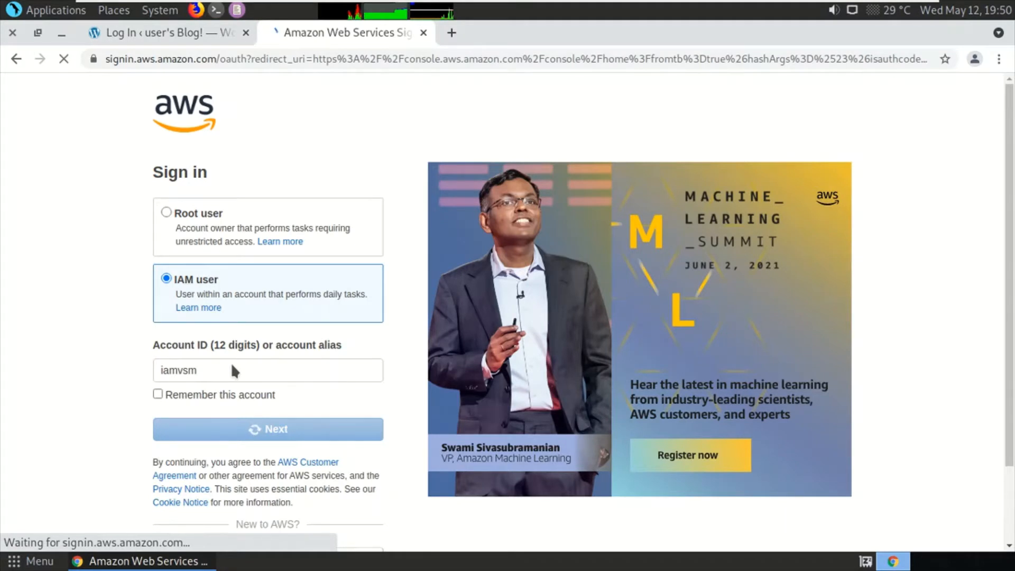
pyautogui.click(266, 429)
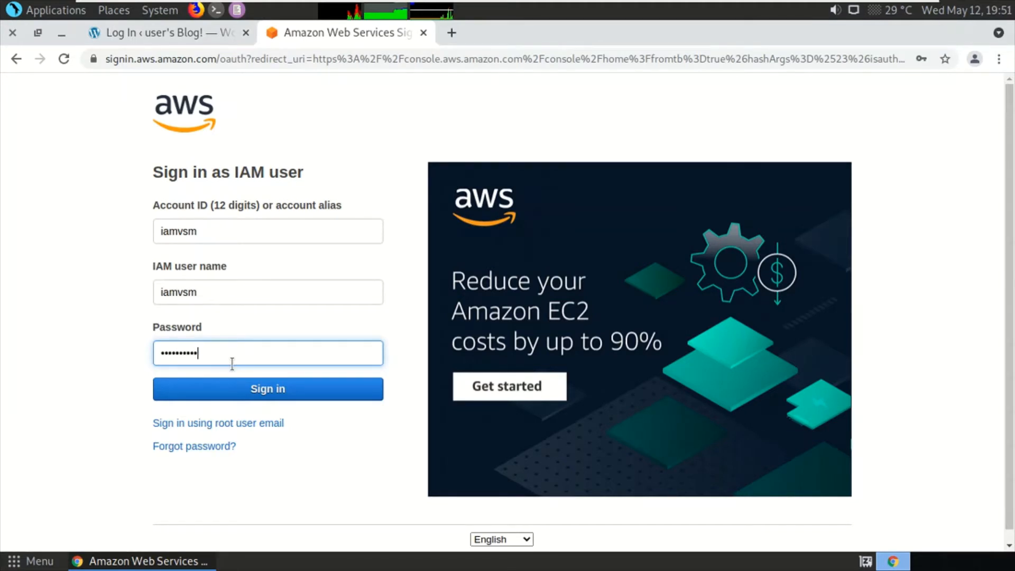
pyautogui.click(266, 388)
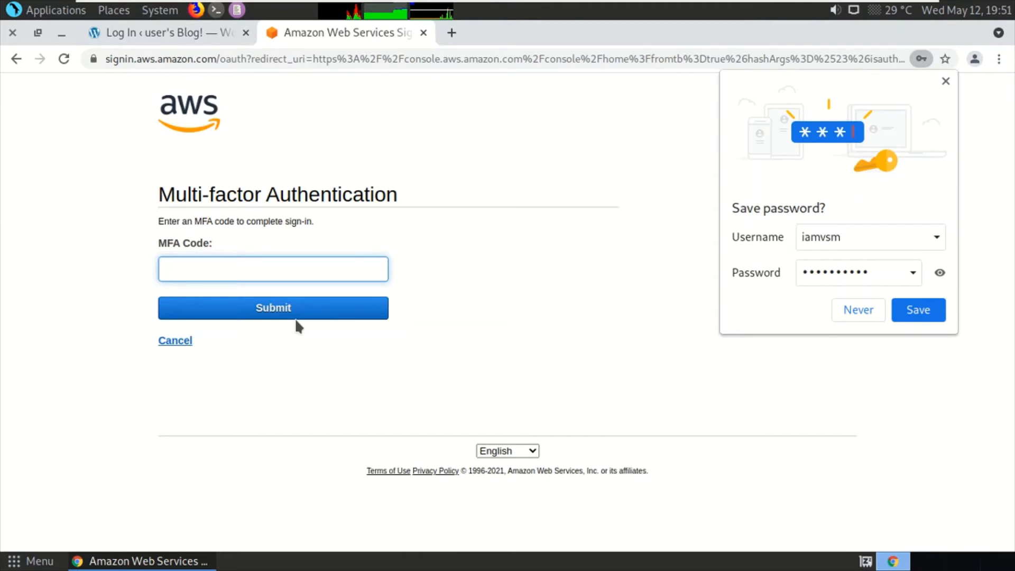
pyautogui.click(273, 268)
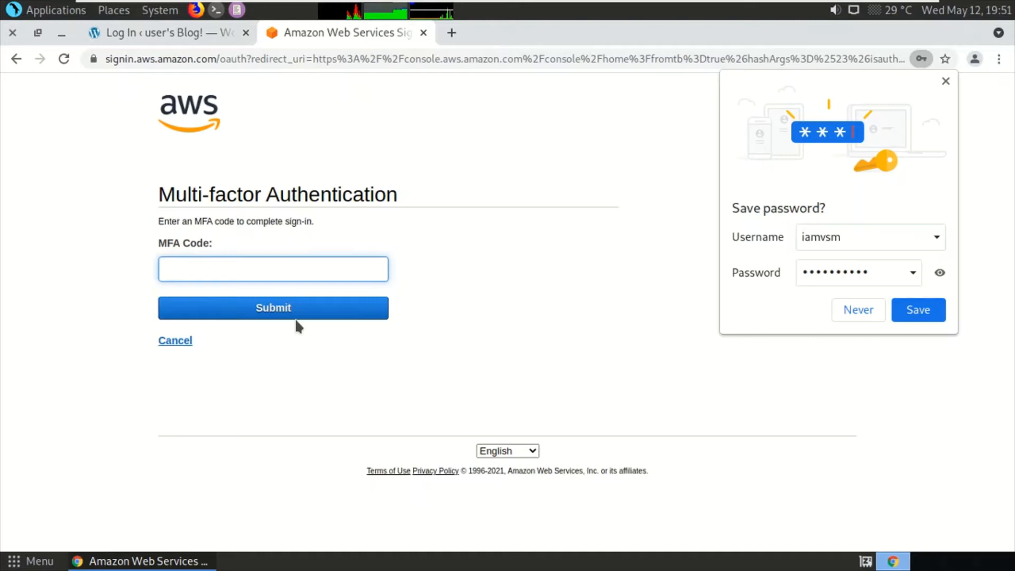
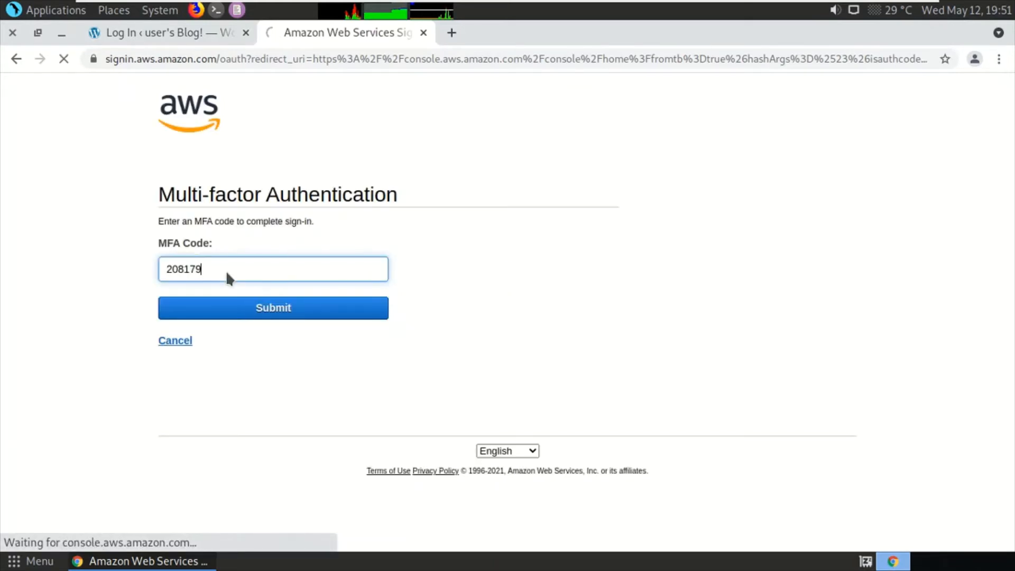
pyautogui.click(273, 308)
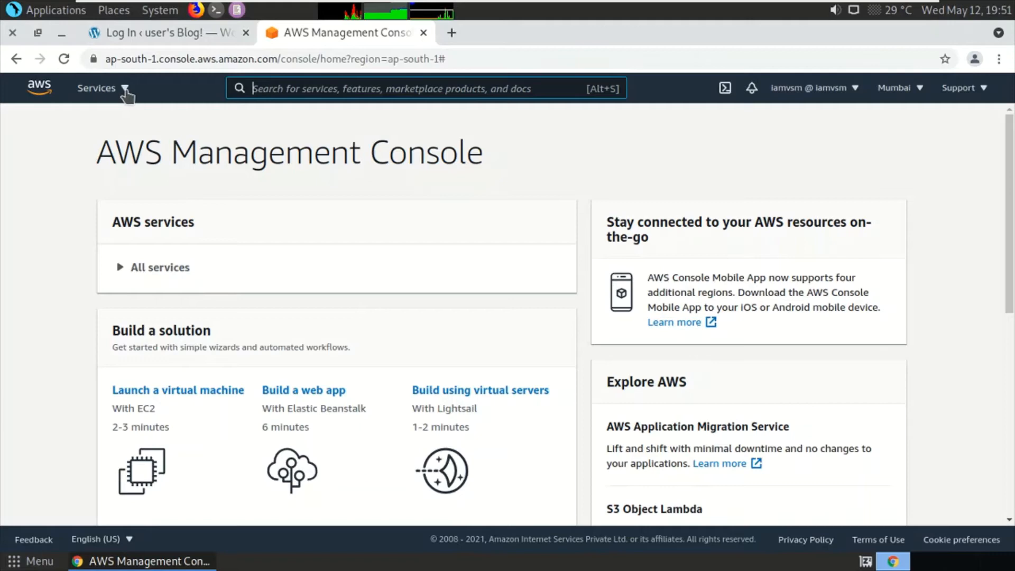
pyautogui.moveTo(132, 152)
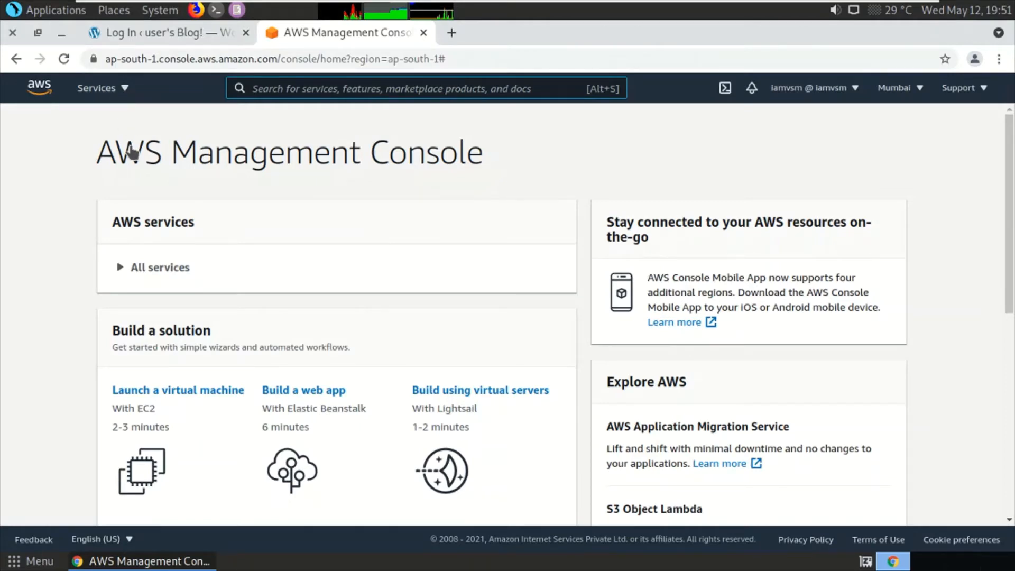
# Open Lightsail from the Services menu to view the WordPress instance.
pyautogui.click(96, 88)
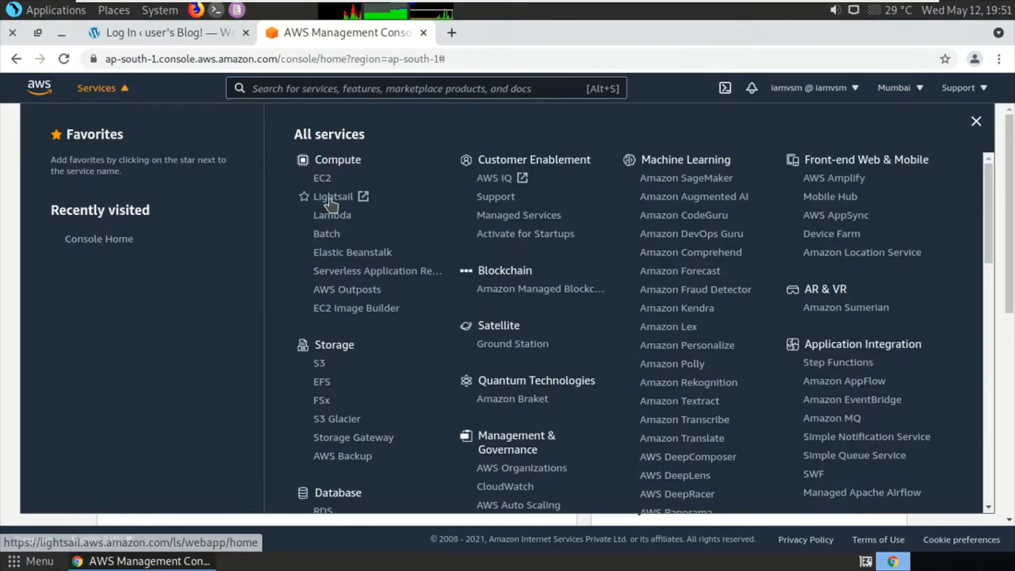
pyautogui.click(331, 197)
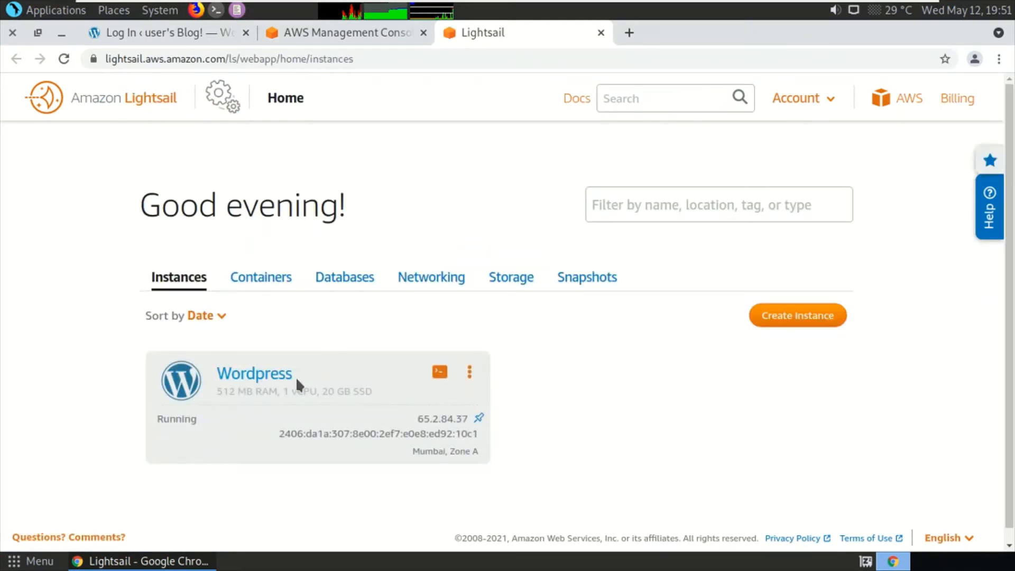
pyautogui.moveTo(443, 419)
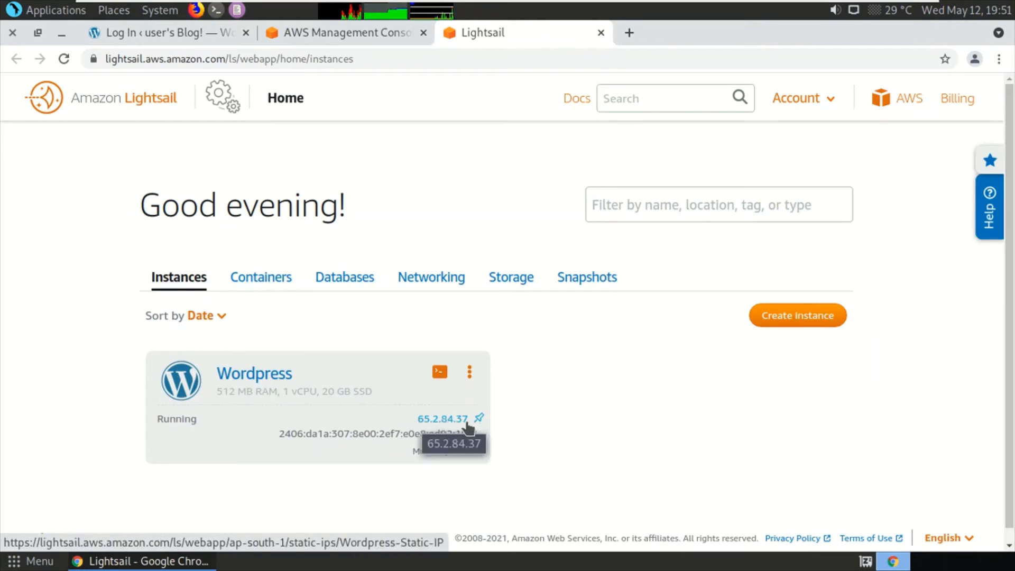
pyautogui.click(164, 32)
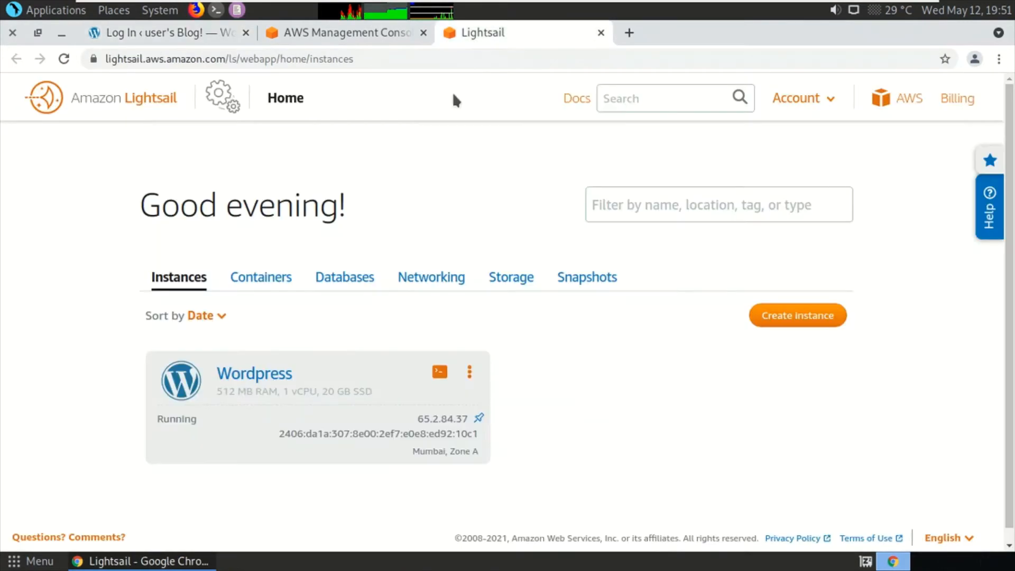
pyautogui.moveTo(434, 184)
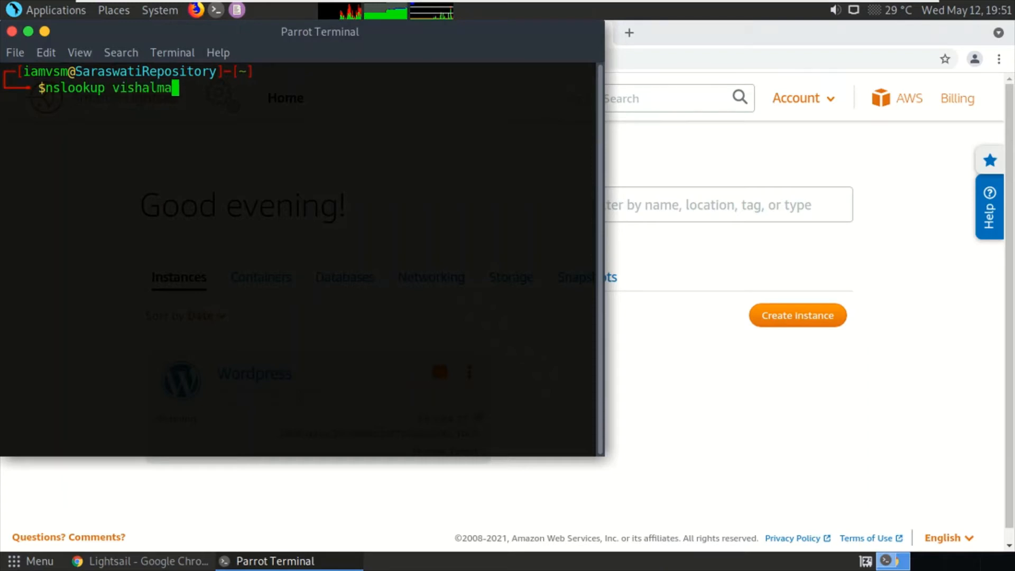
# Run nslookup on the majithia.tech domain in Parrot Terminal.
pyautogui.write('jithia.tech')
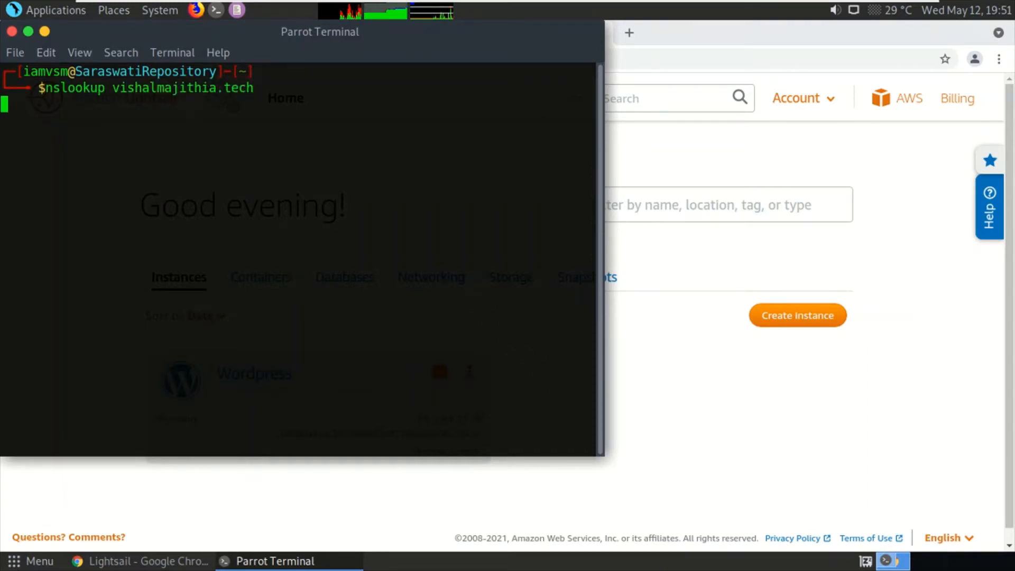
pyautogui.press('Return')
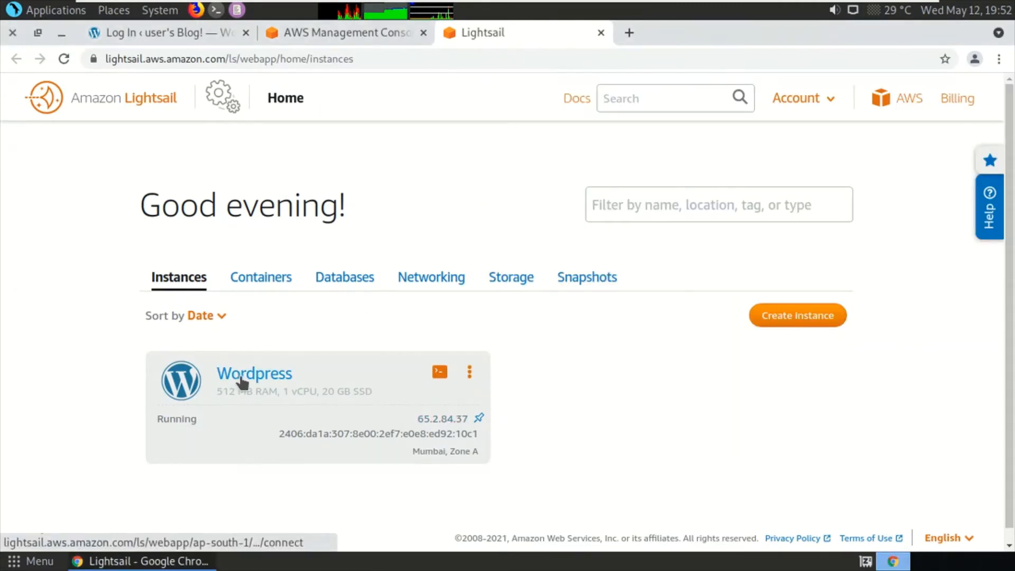
pyautogui.moveTo(254, 373)
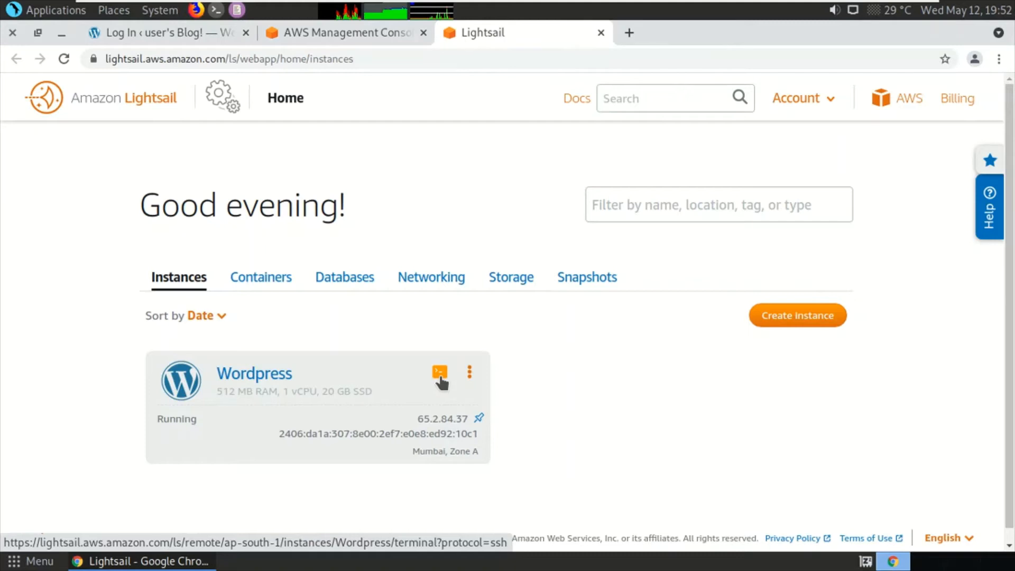
# Launch the browser SSH client from the WordPress instance card's terminal icon.
pyautogui.click(439, 372)
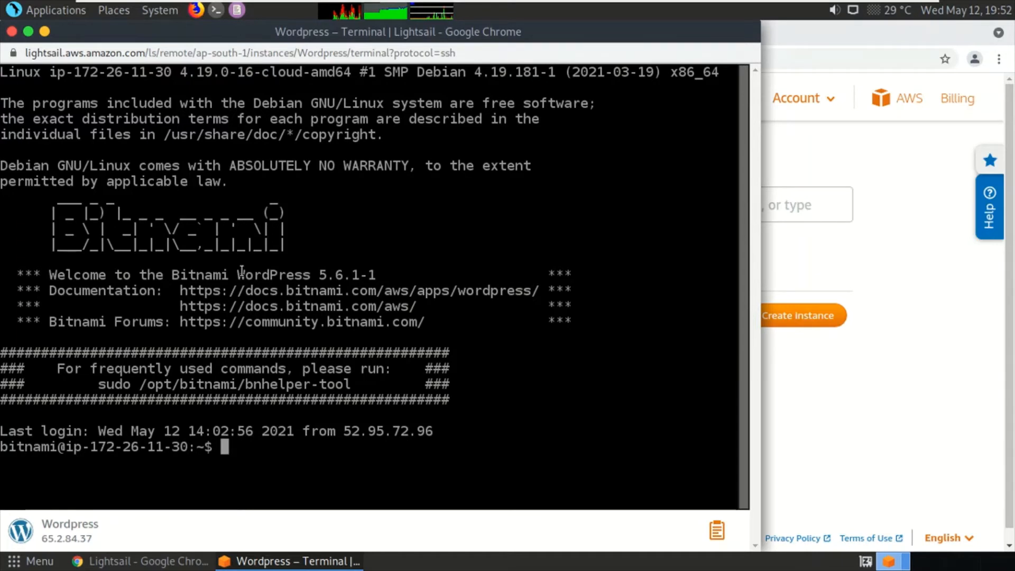
# Run clear at the Bitnami prompt to remove the welcome banner.
pyautogui.write('clear')
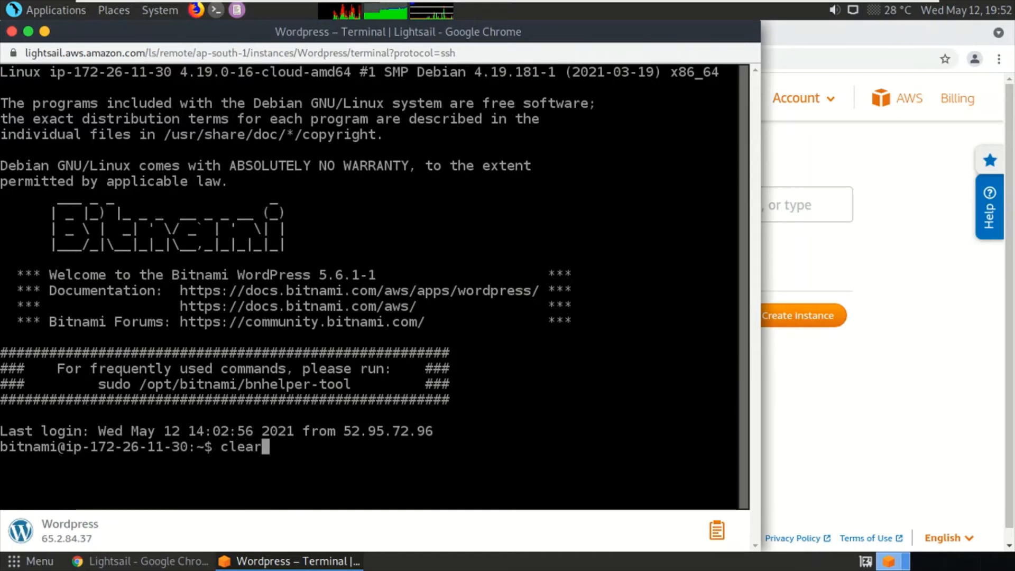
pyautogui.press('Return')
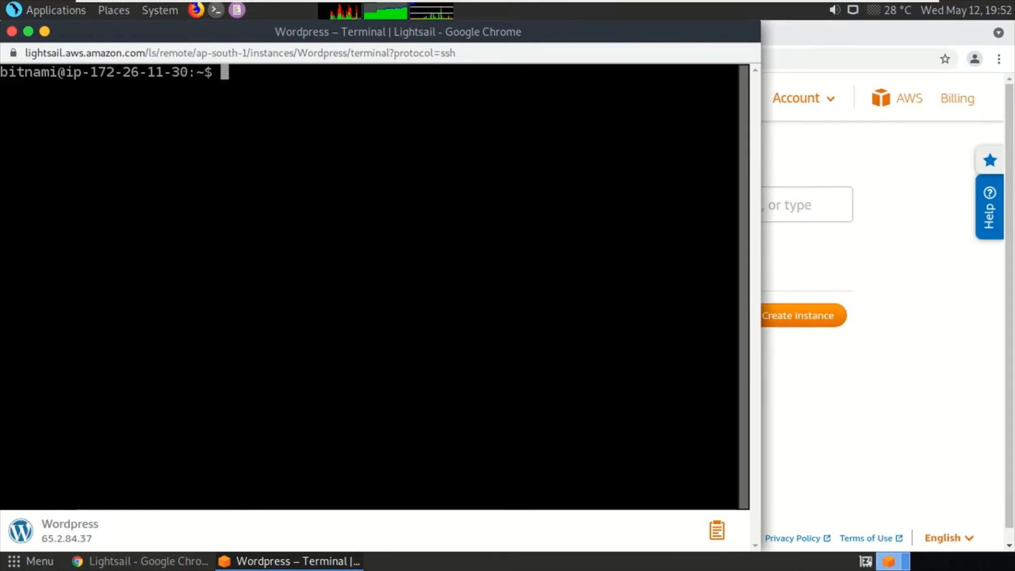
# Print bitnami_application_password with cat and select the password to copy.
pyautogui.write('c')
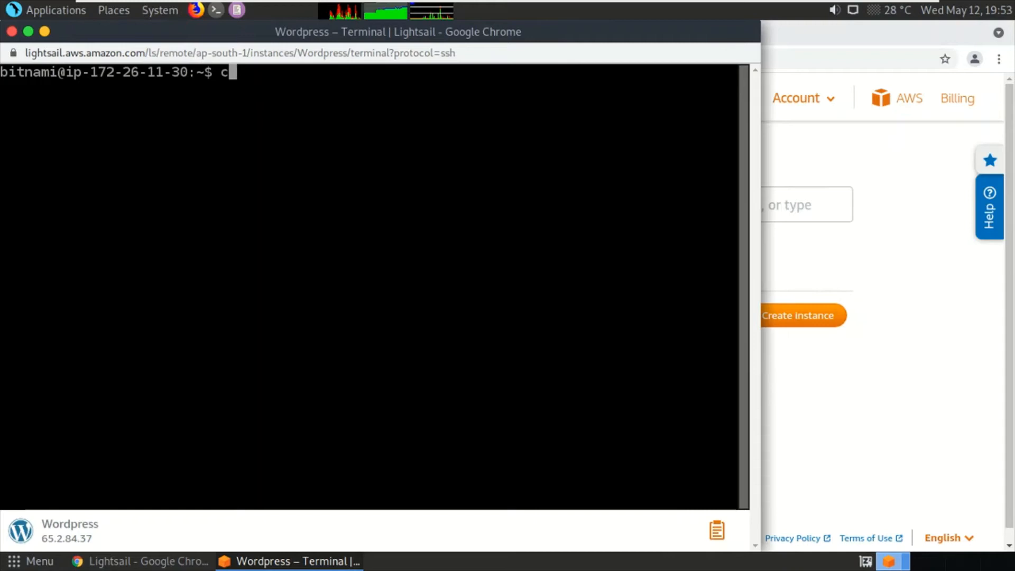
pyautogui.write('at bi')
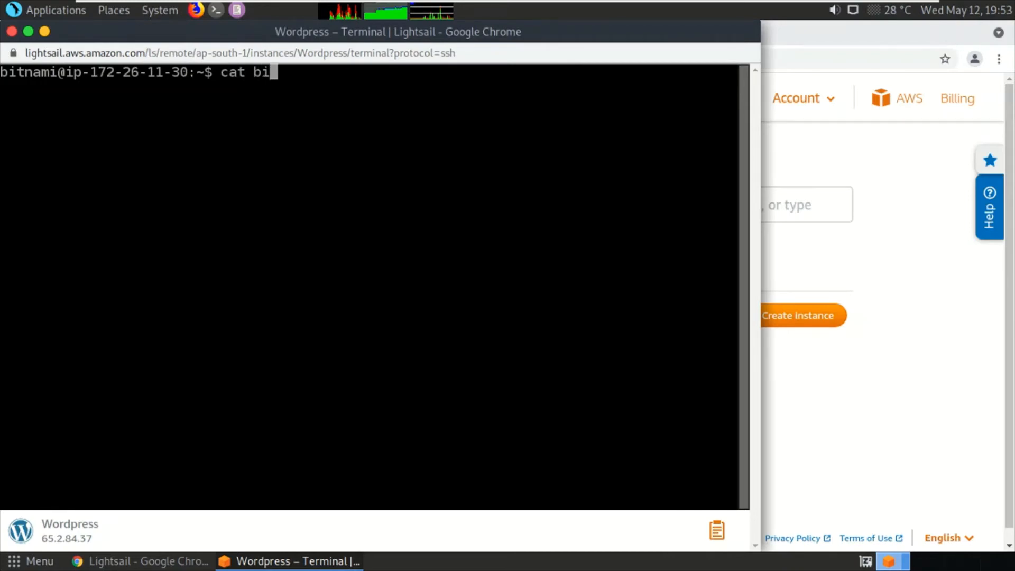
pyautogui.write('tnami_application_password')
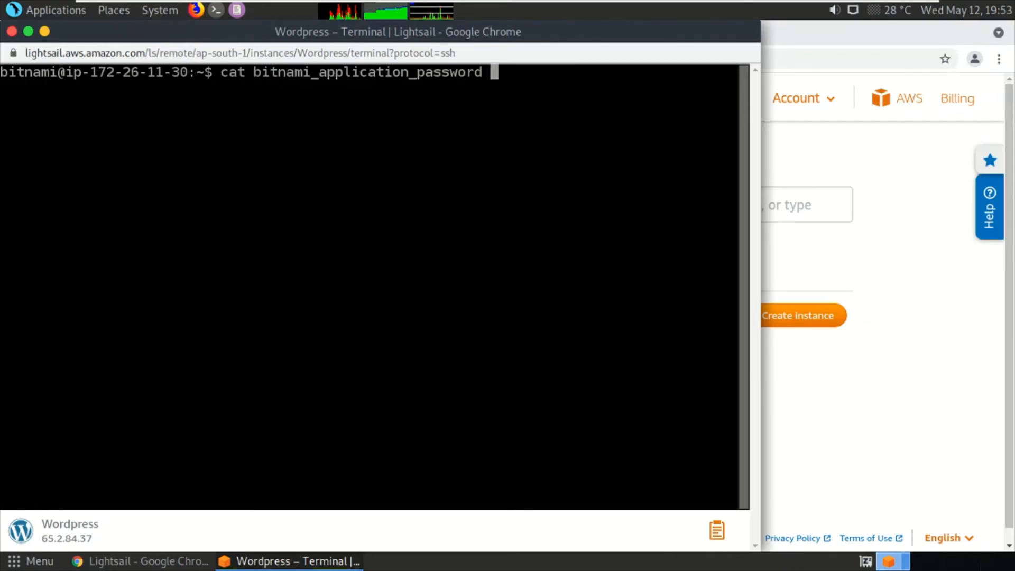
pyautogui.press('Return')
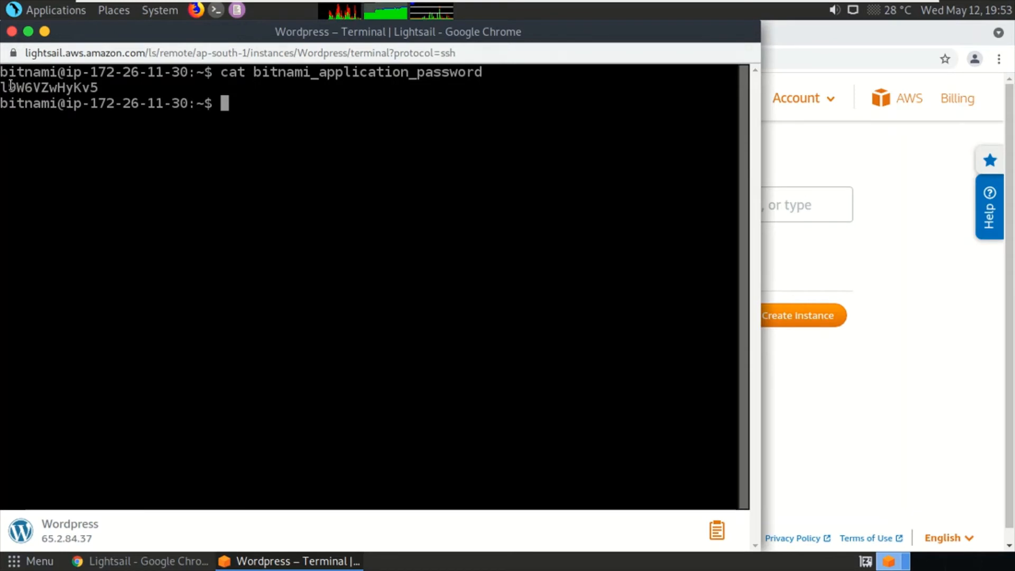
pyautogui.moveTo(1, 87); pyautogui.dragTo(58, 87)
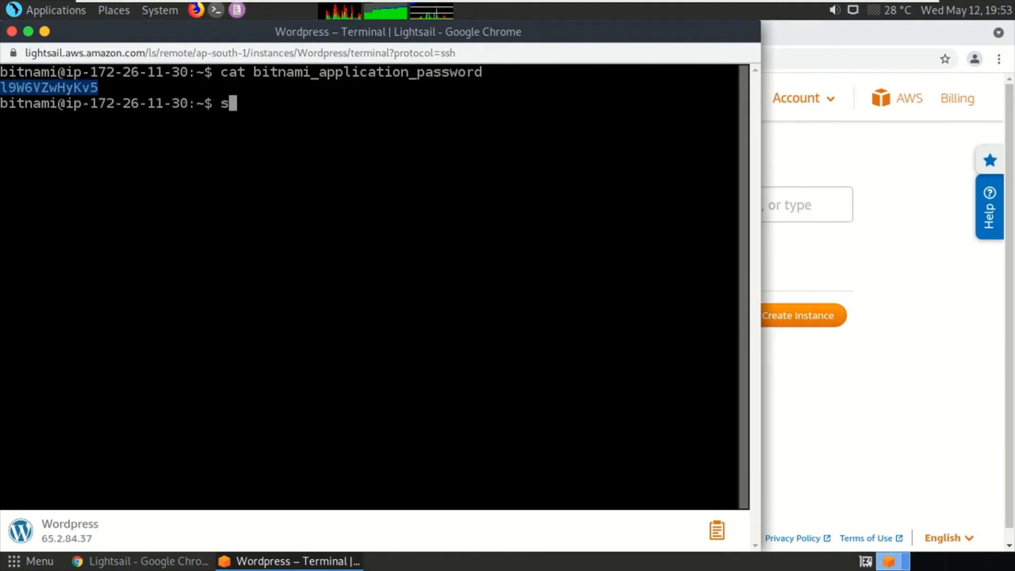
# Run sudo mysql -u root and enter the password to open the MySQL monitor.
pyautogui.write('udo mysql')
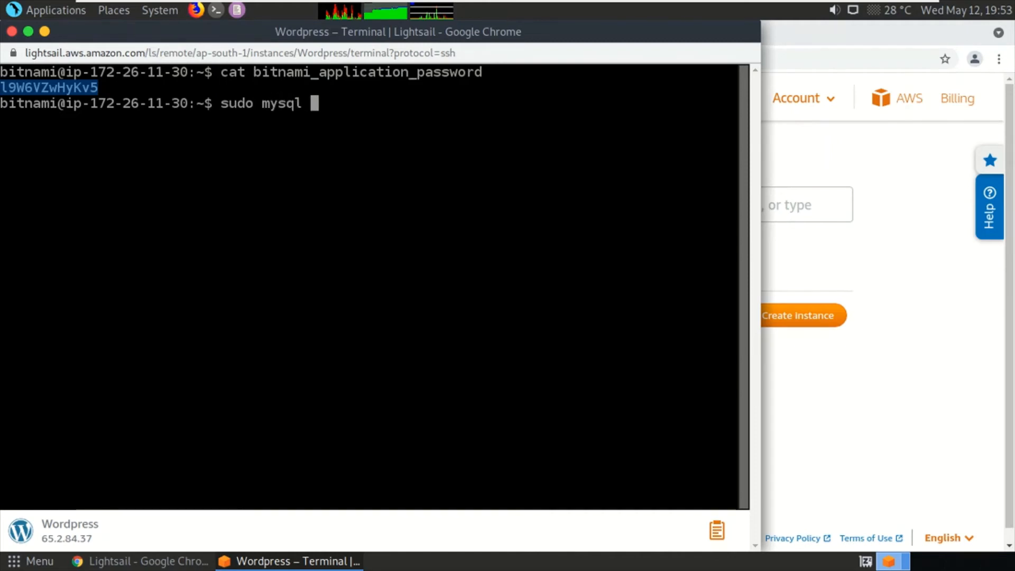
pyautogui.write('-u root -p')
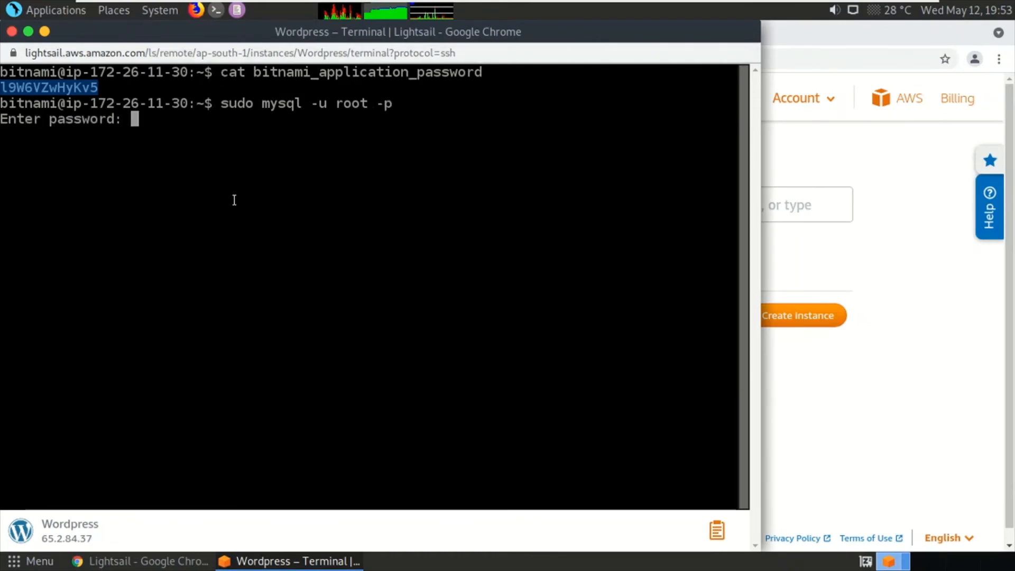
pyautogui.press('Return')
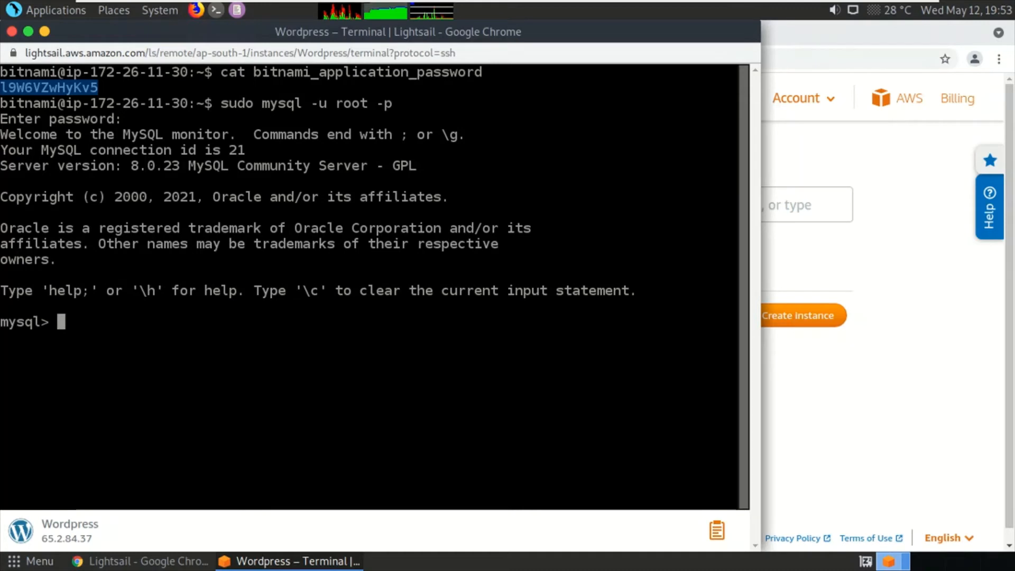
# Run 'show databases;' and select the bitnami_wordpress name in the output.
pyautogui.write('show datab')
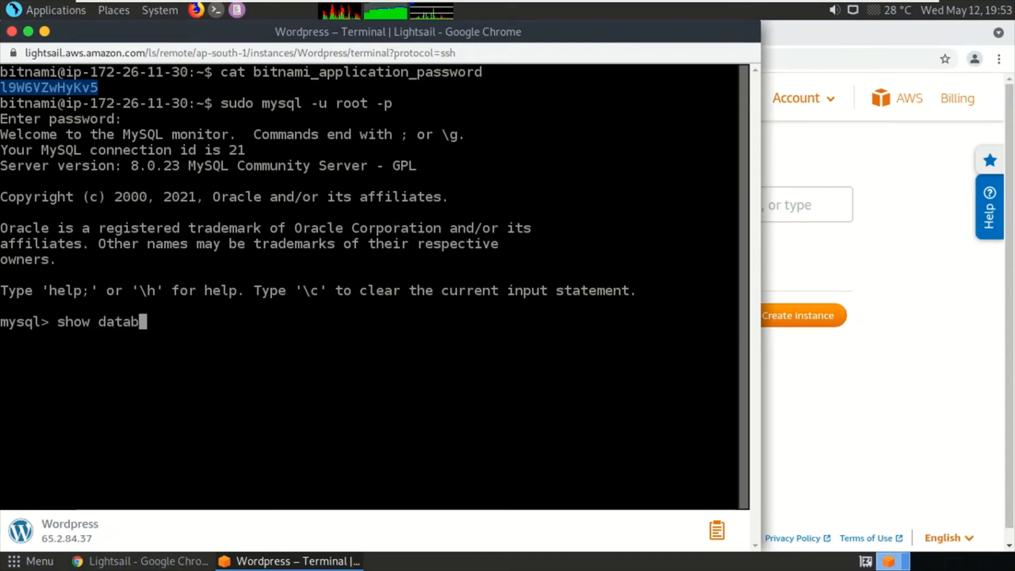
pyautogui.press('Return')
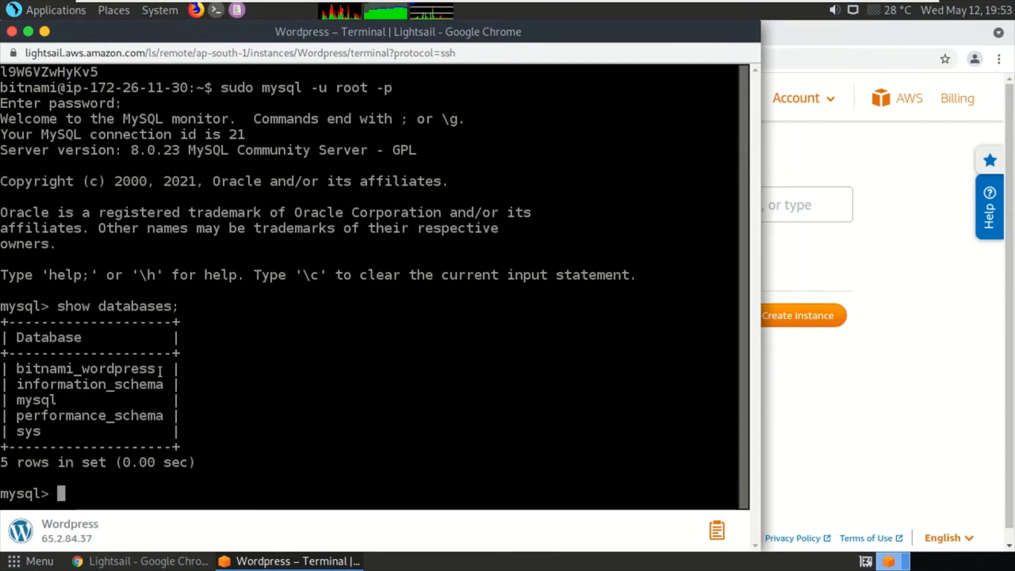
pyautogui.doubleClick(87, 368)
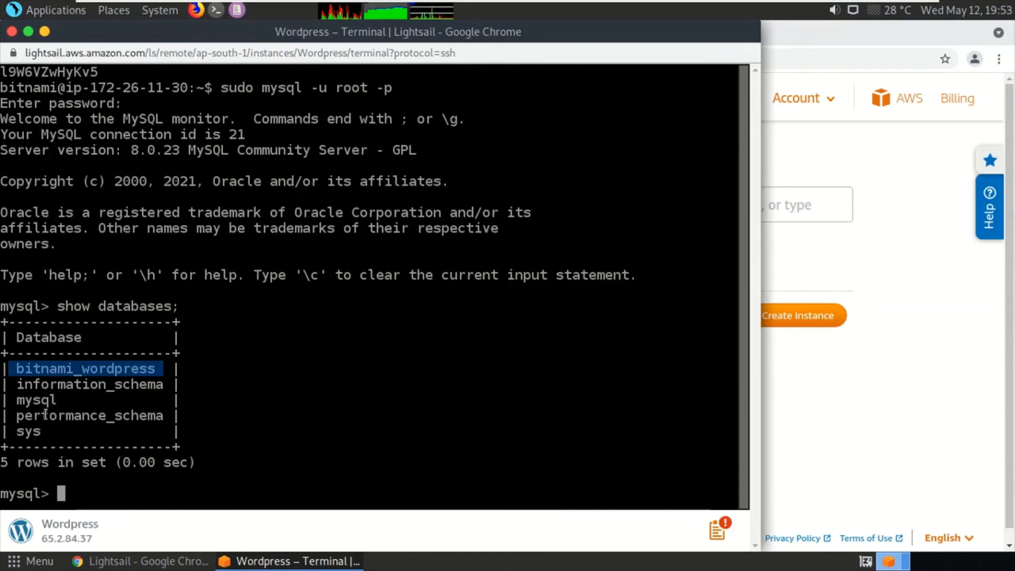
pyautogui.moveTo(101, 479)
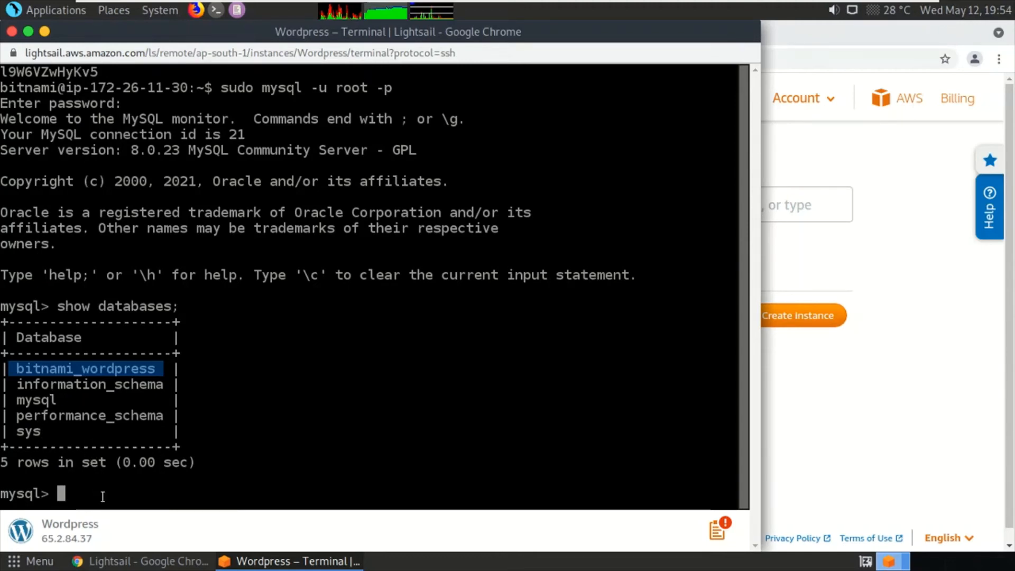
# Switch the MySQL session to the bitnami_wordpress database with 'connect bitnami_wordpress'.
pyautogui.write('con')
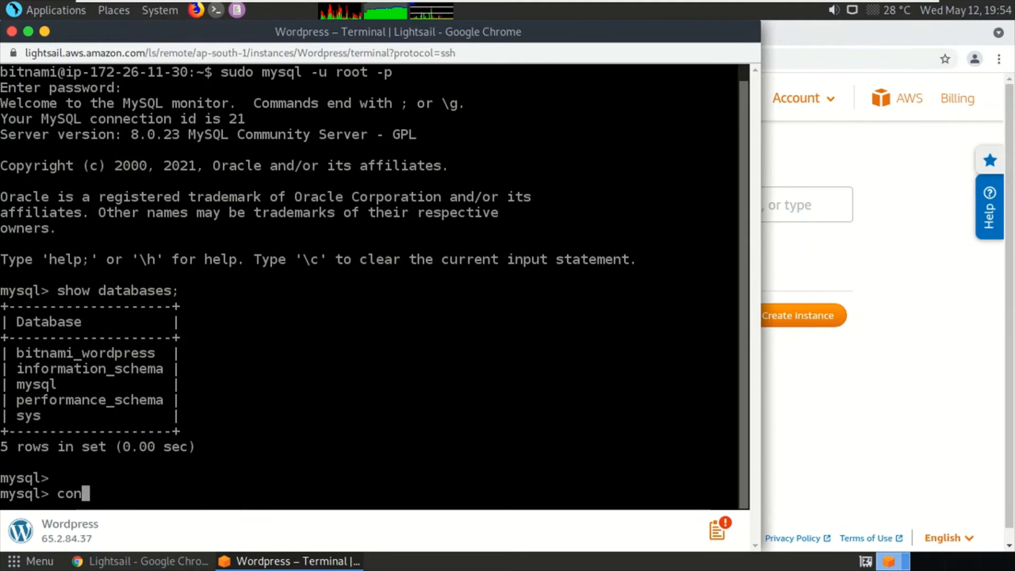
pyautogui.write('nect')
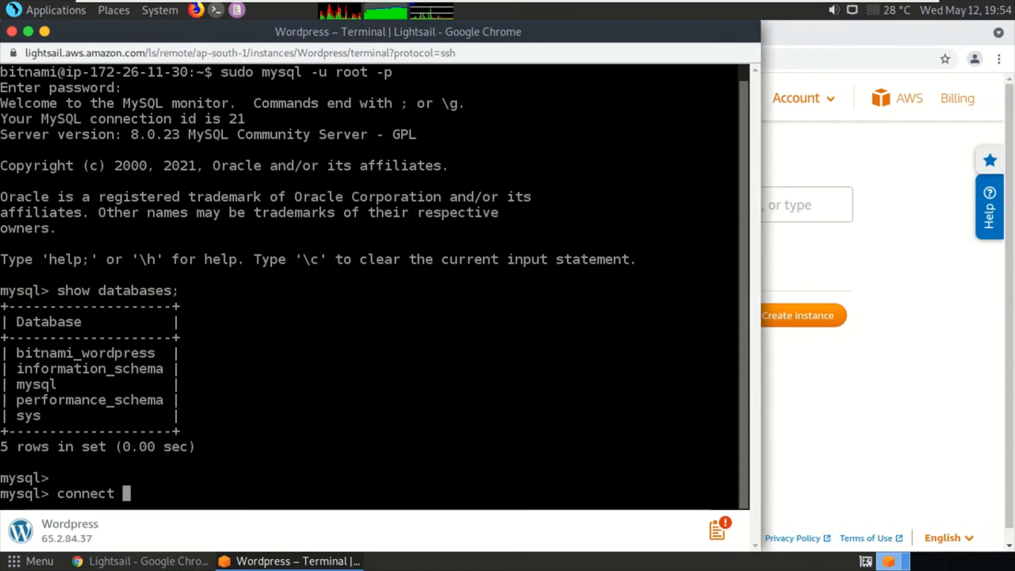
pyautogui.write('bit')
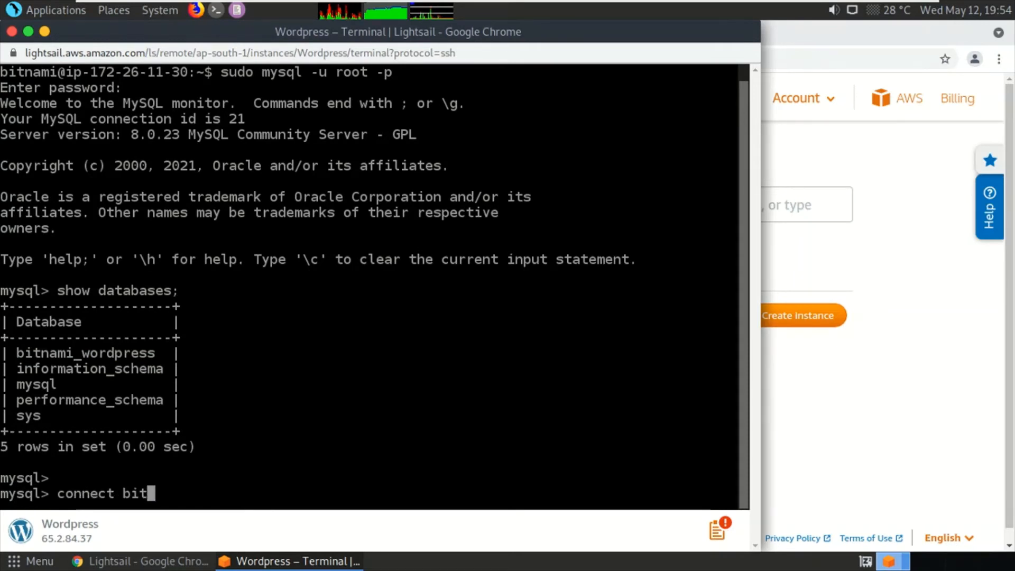
pyautogui.write('nami_word')
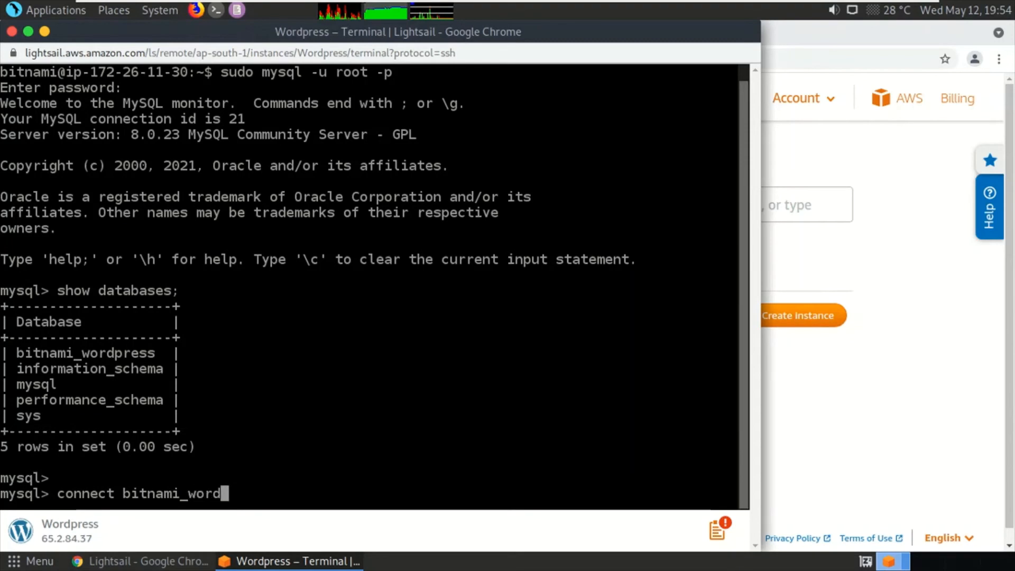
pyautogui.press('Return')
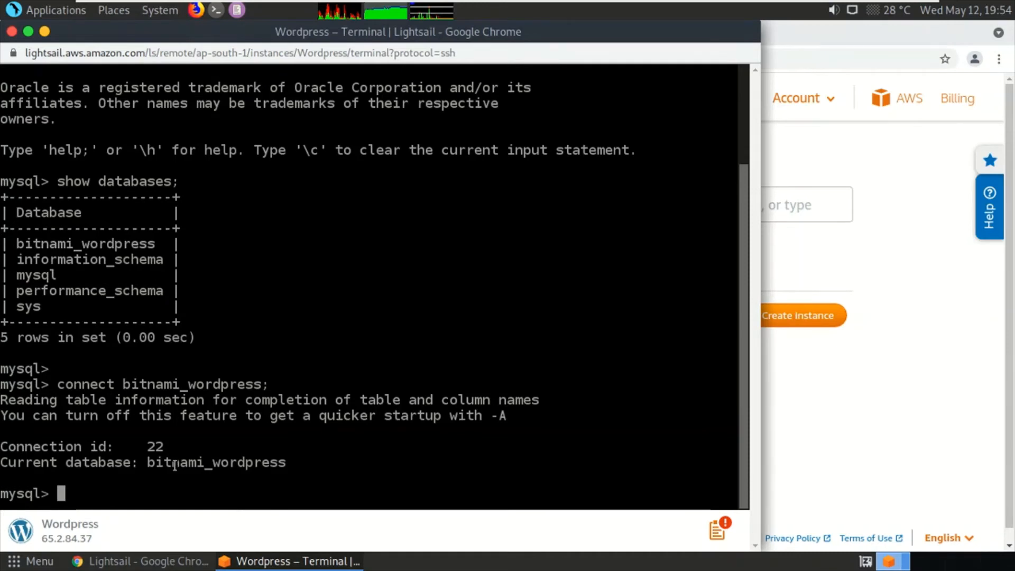
# Run 'show tables;' to list the twelve tables and mark wp_users.
pyautogui.write('show tables;')
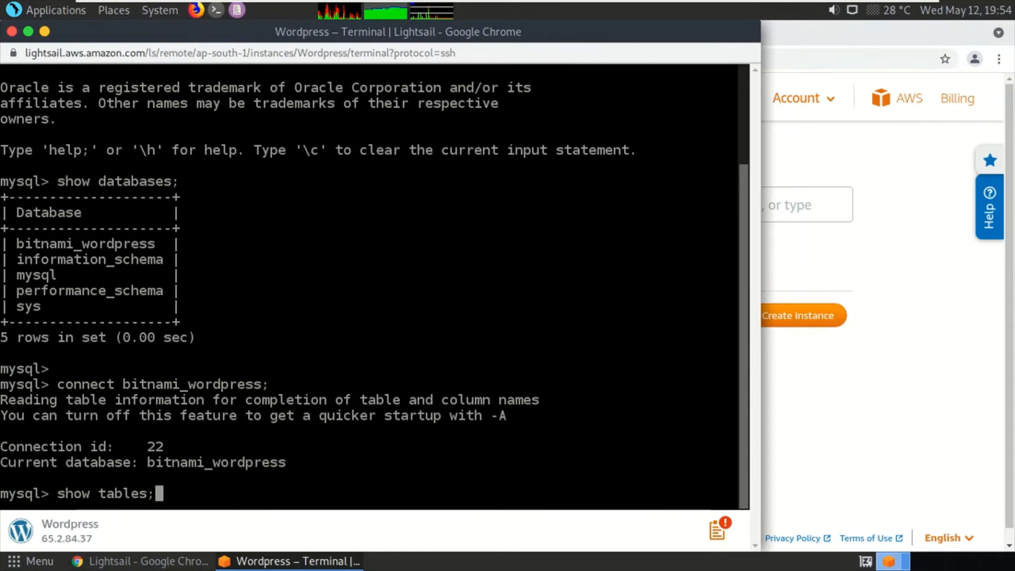
pyautogui.press('Return')
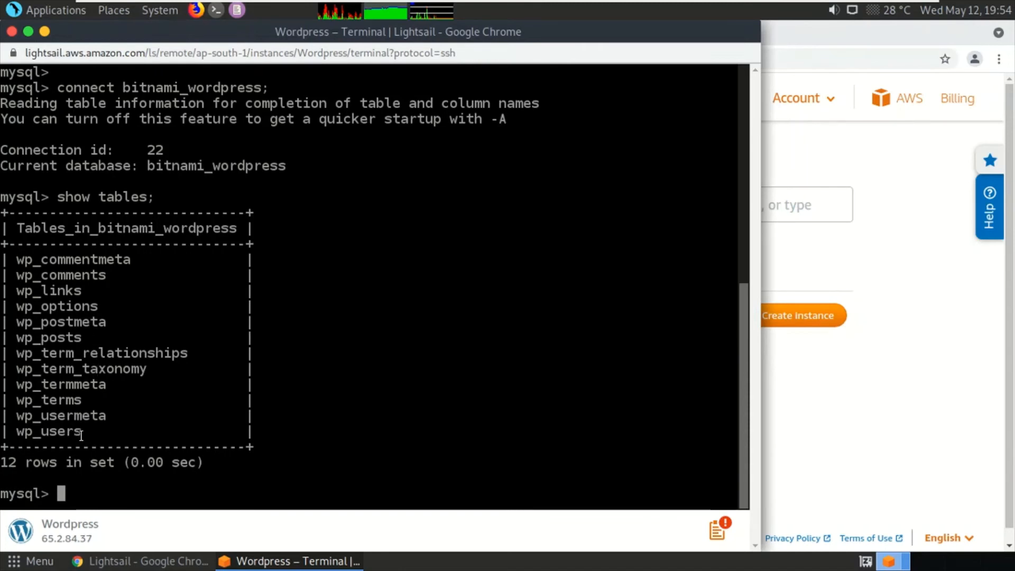
pyautogui.doubleClick(50, 431)
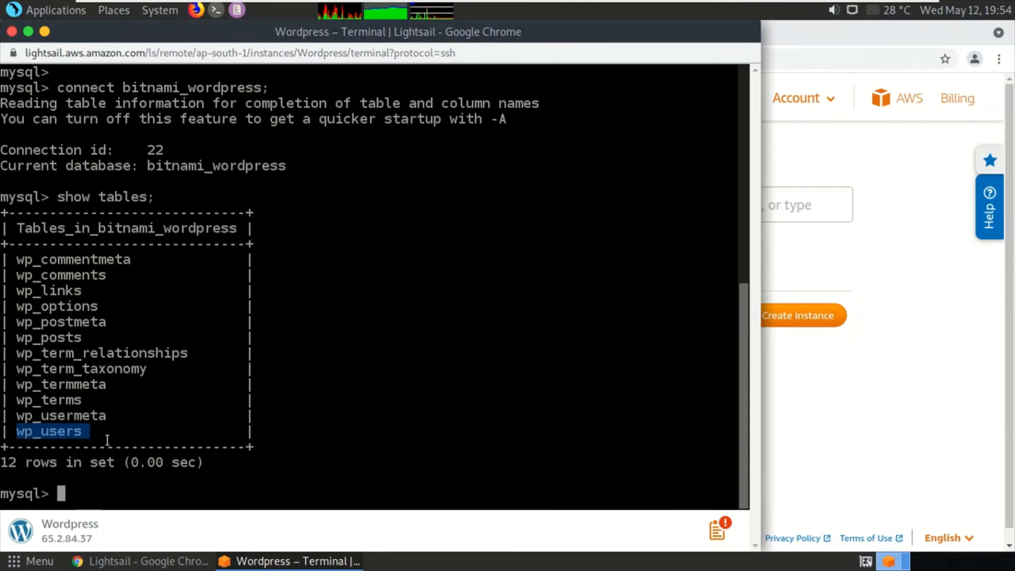
pyautogui.moveTo(116, 488)
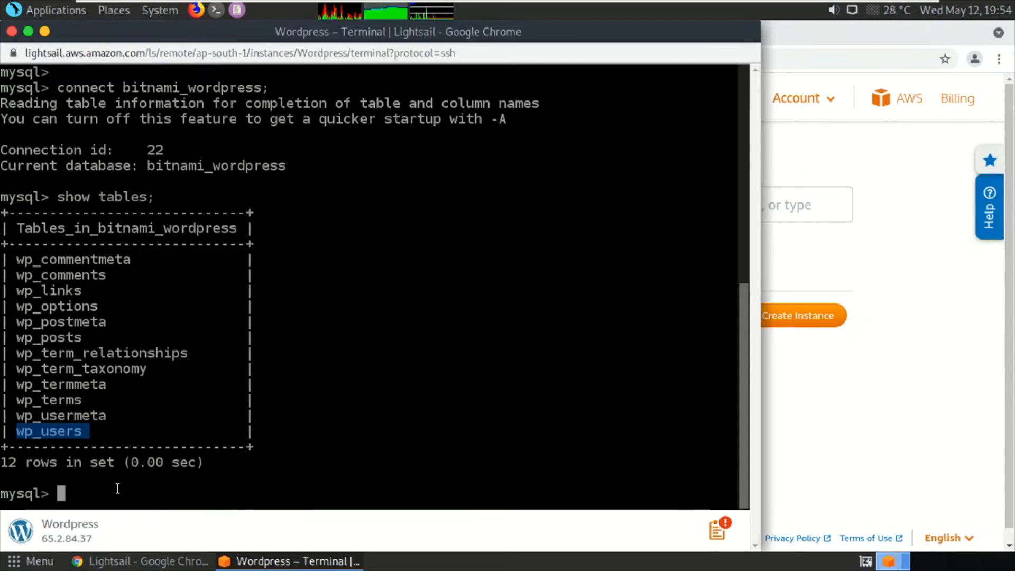
pyautogui.write('select * from')
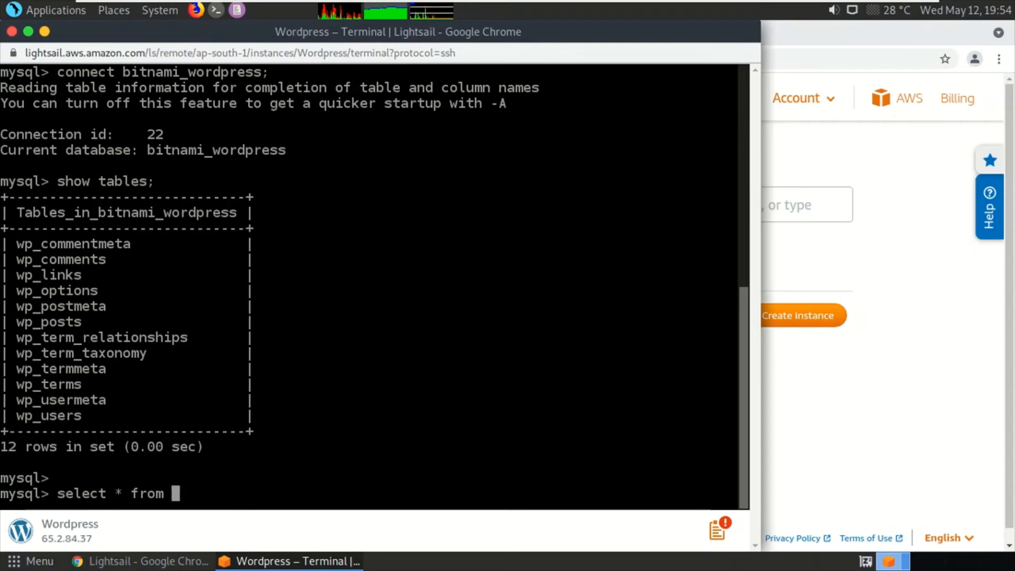
# Run 'select * from wp_users;' to show the single 'user' row and its password hash.
pyautogui.write('wp_u')
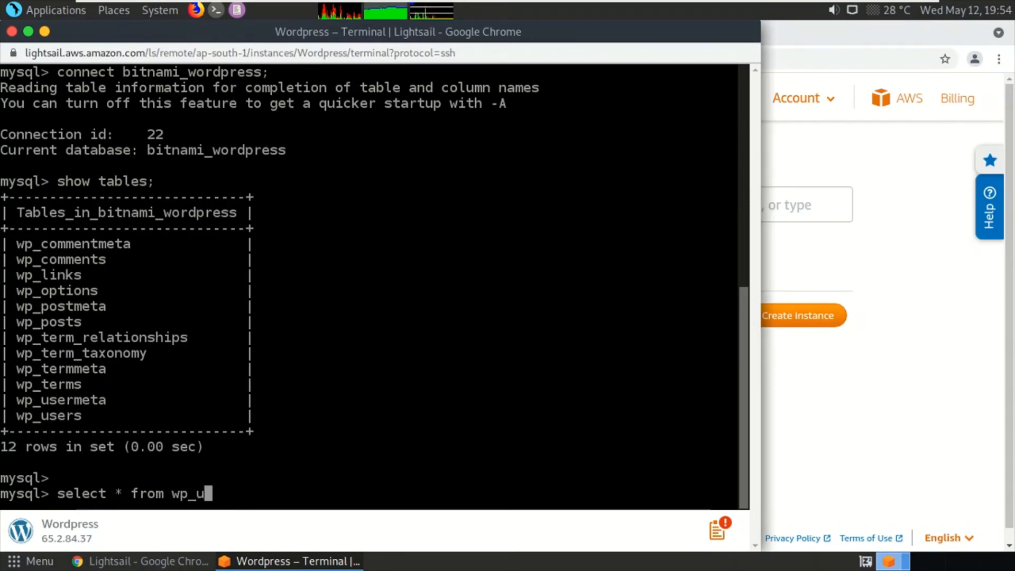
pyautogui.write('sers;')
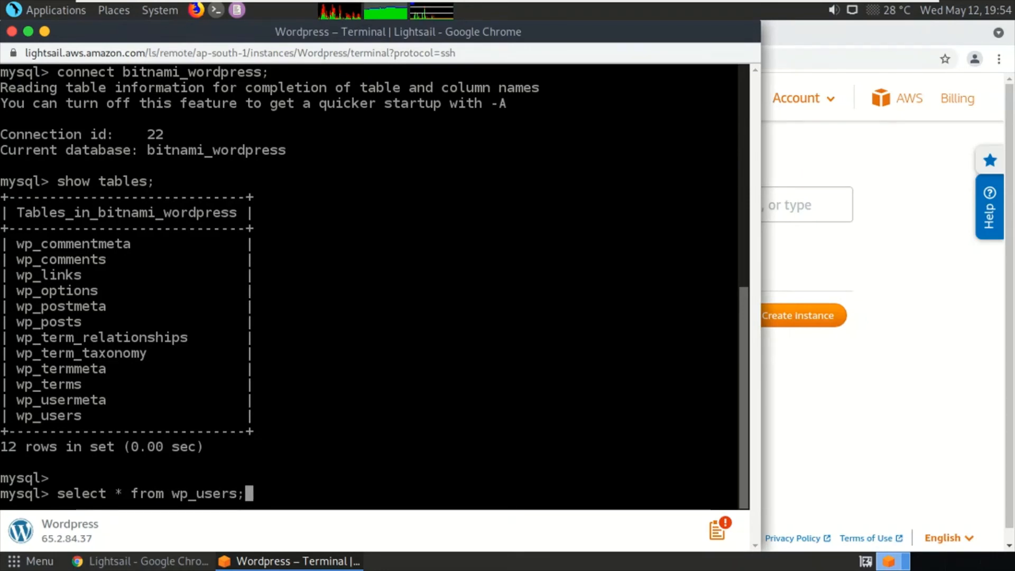
pyautogui.press('Return')
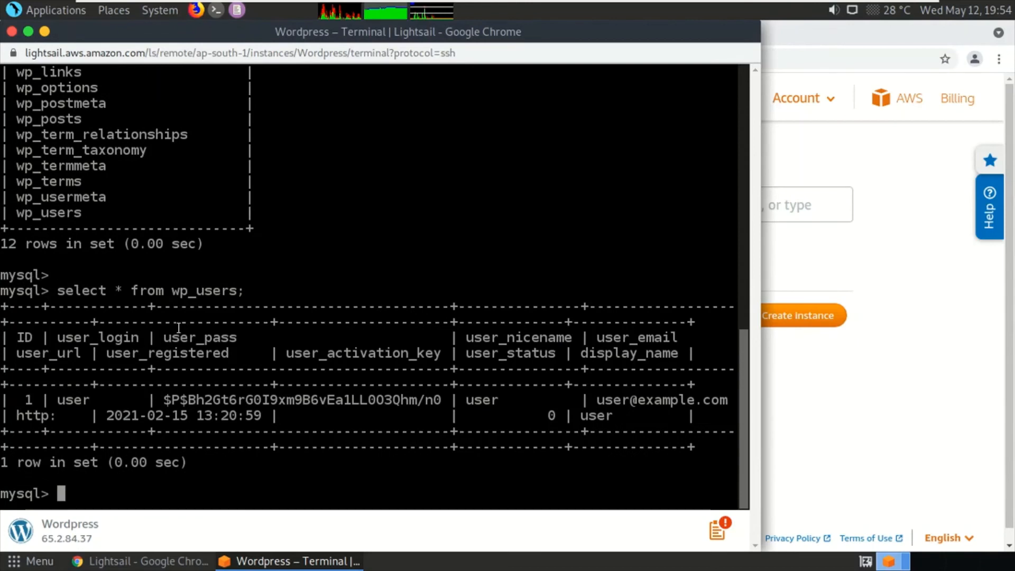
pyautogui.moveTo(13, 402)
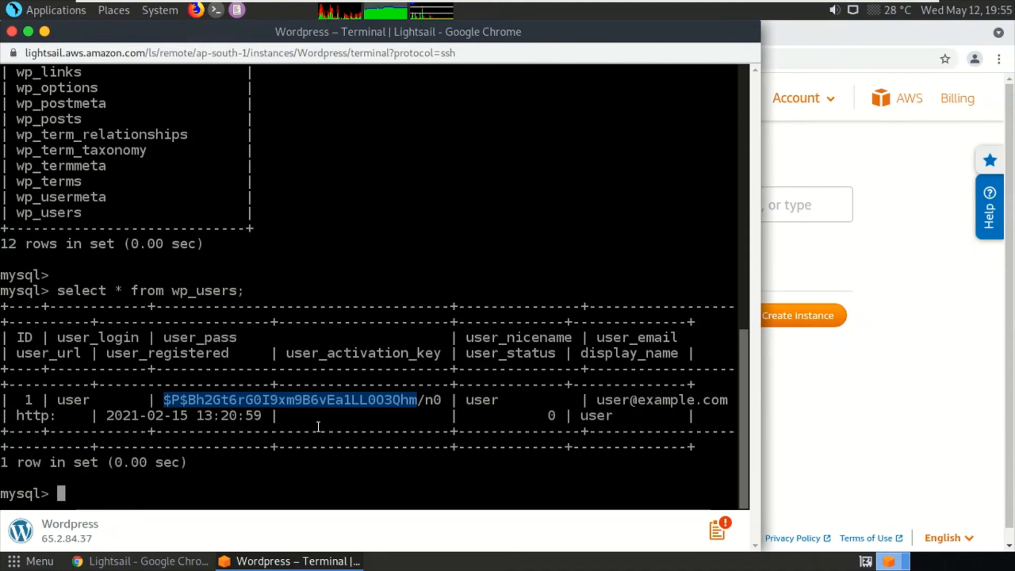
pyautogui.moveTo(387, 407)
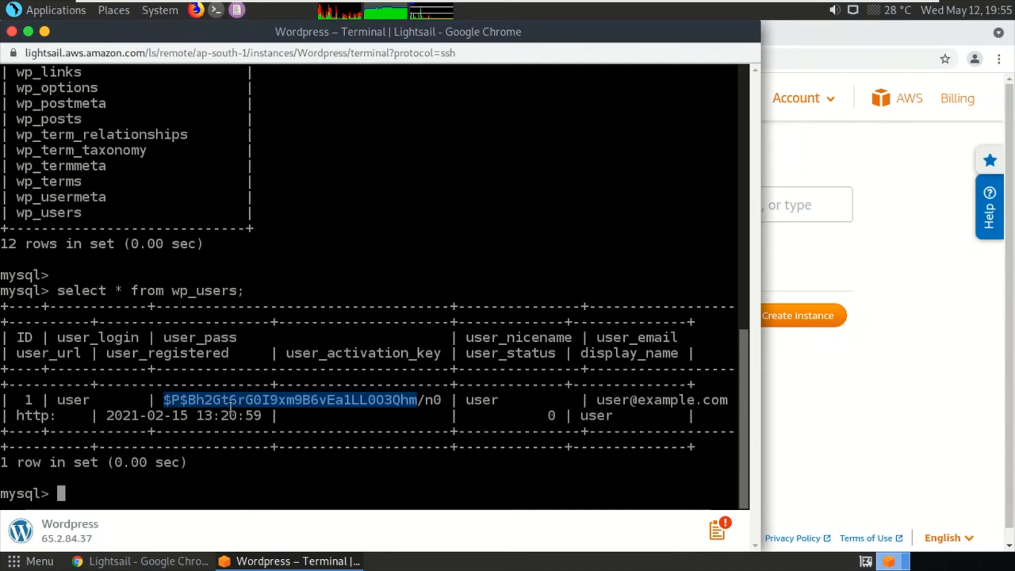
pyautogui.moveTo(260, 474)
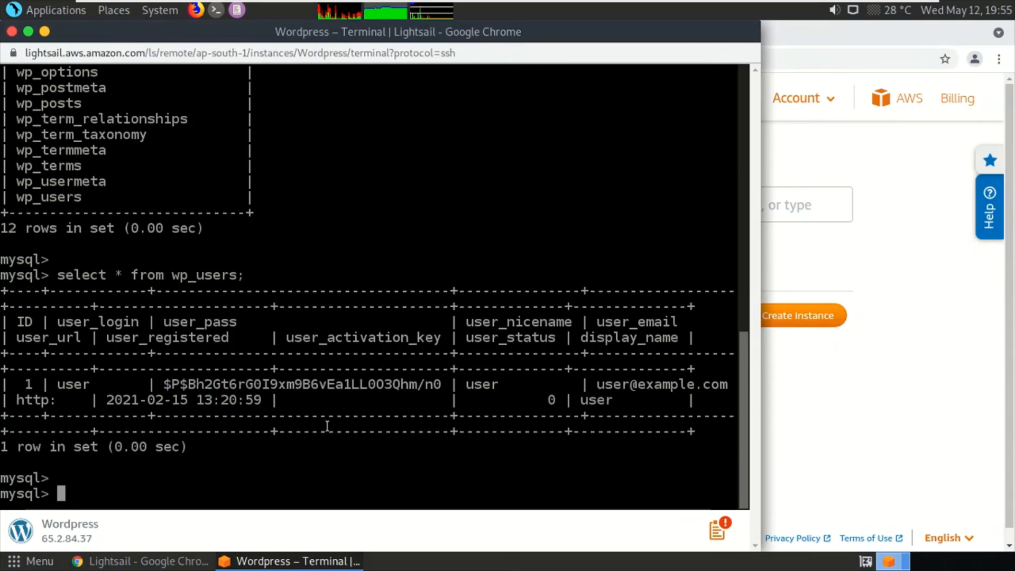
pyautogui.write('update')
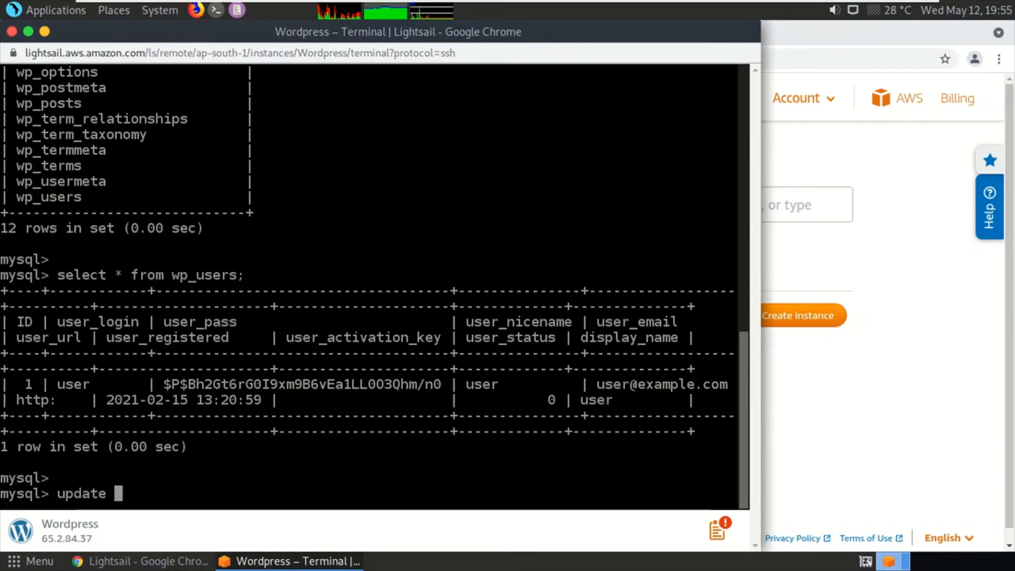
pyautogui.write('wp_')
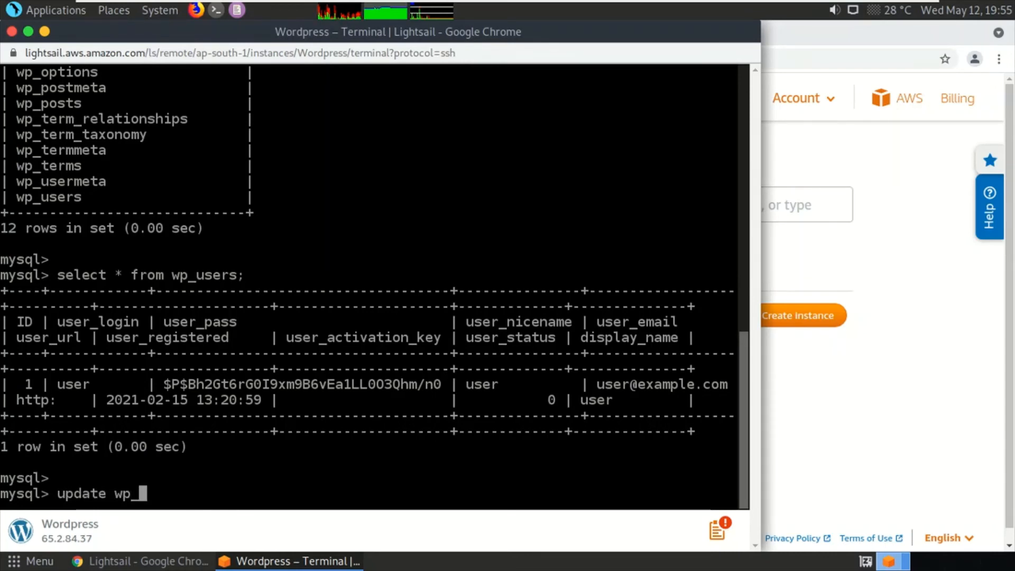
pyautogui.write('users')
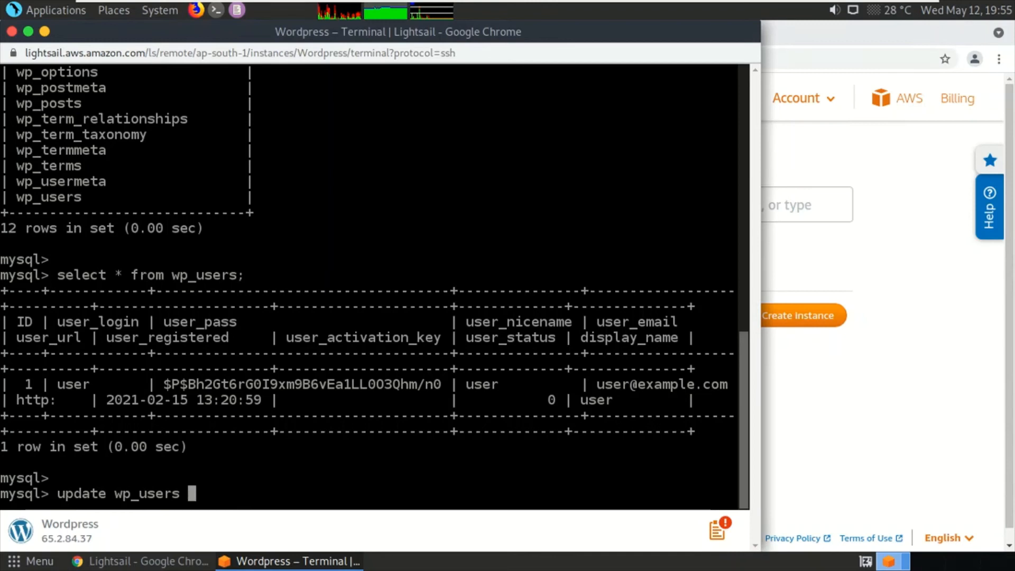
pyautogui.write('set')
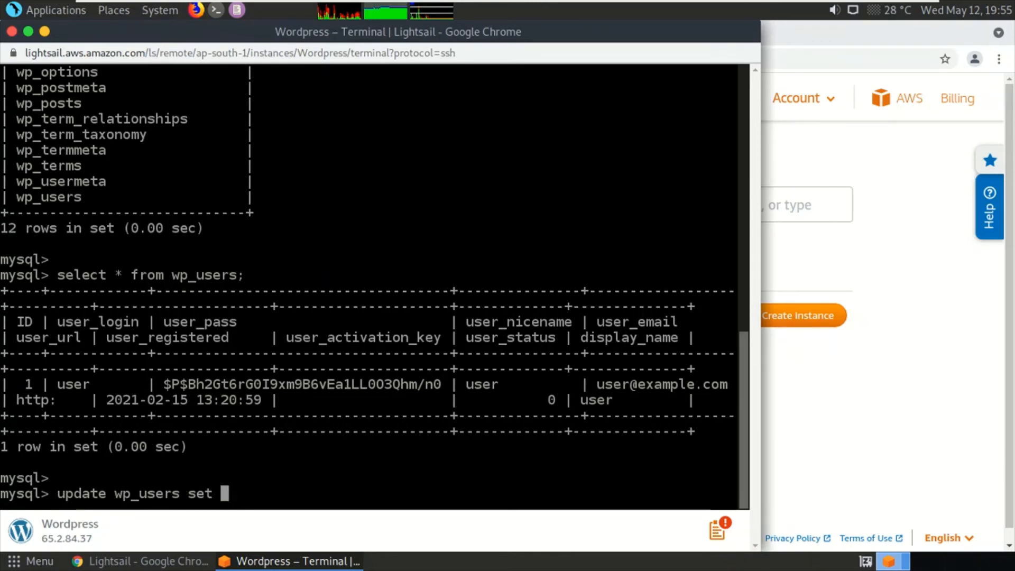
pyautogui.write('user_pas')
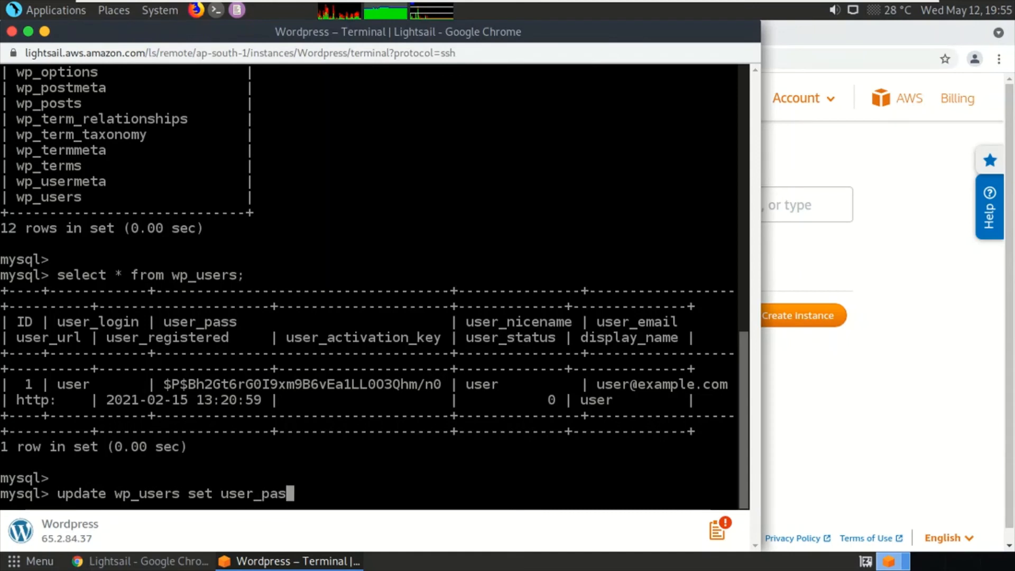
pyautogui.write('s')
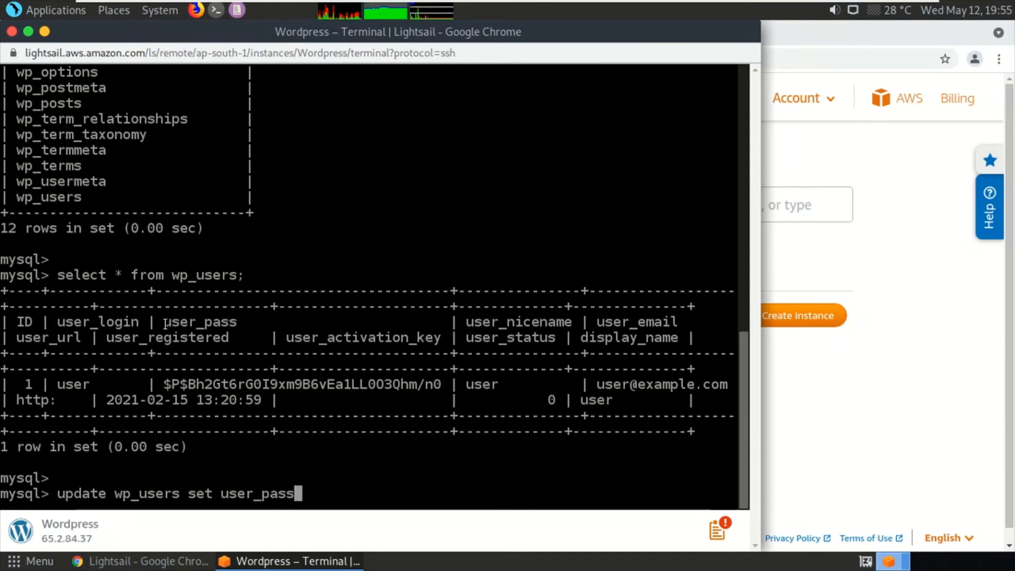
pyautogui.doubleClick(199, 322)
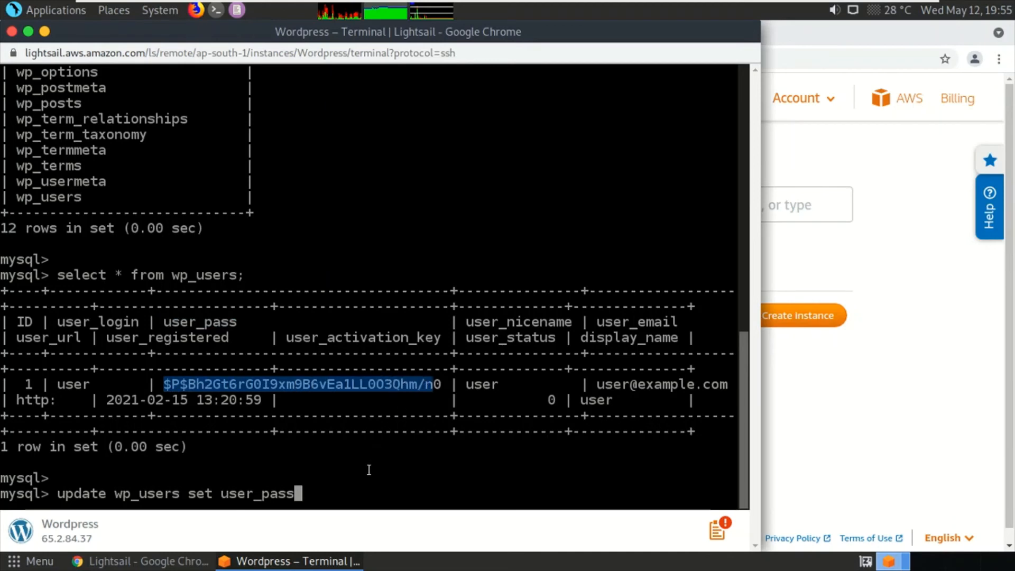
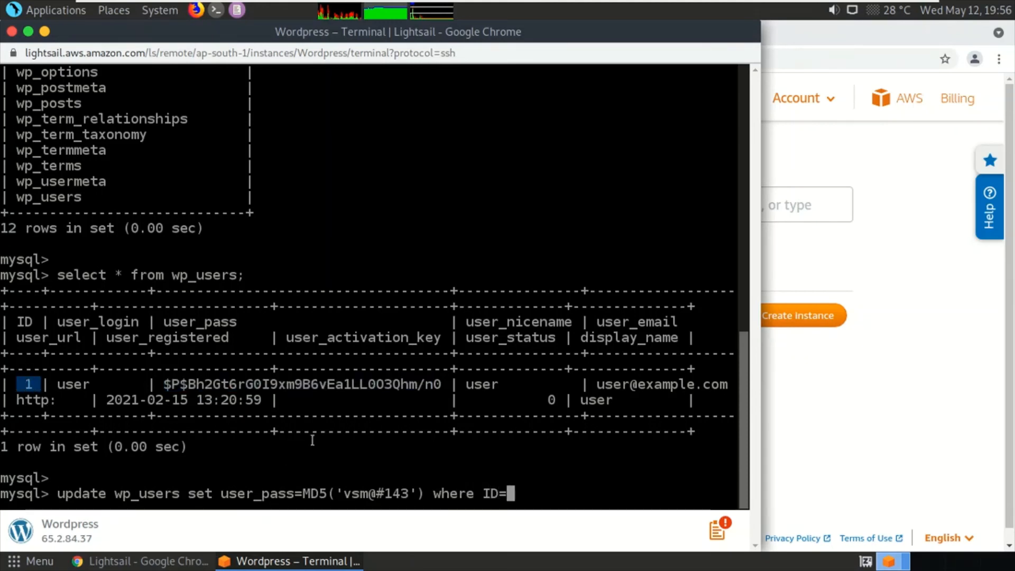
pyautogui.moveTo(523, 482)
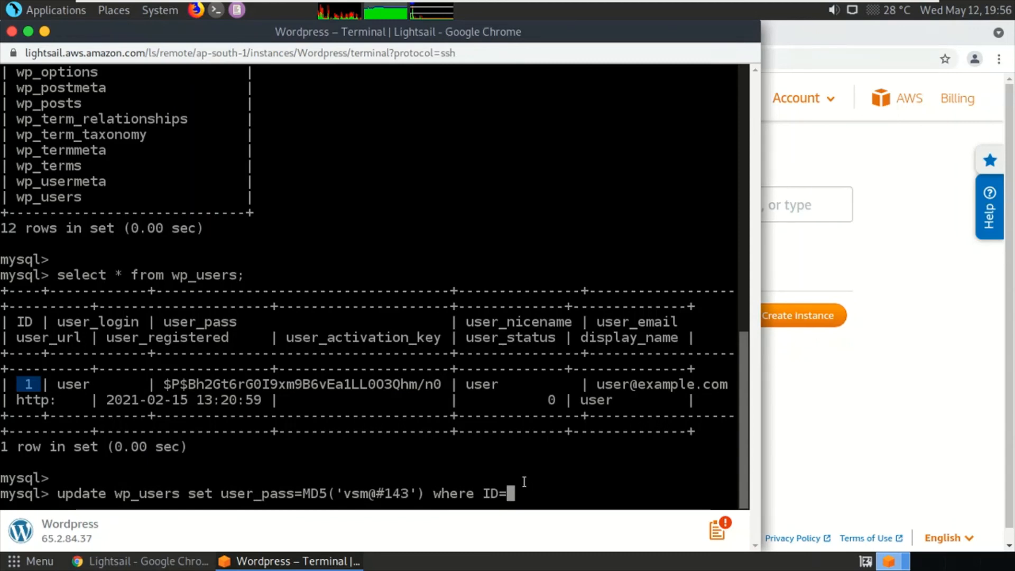
pyautogui.press('Return')
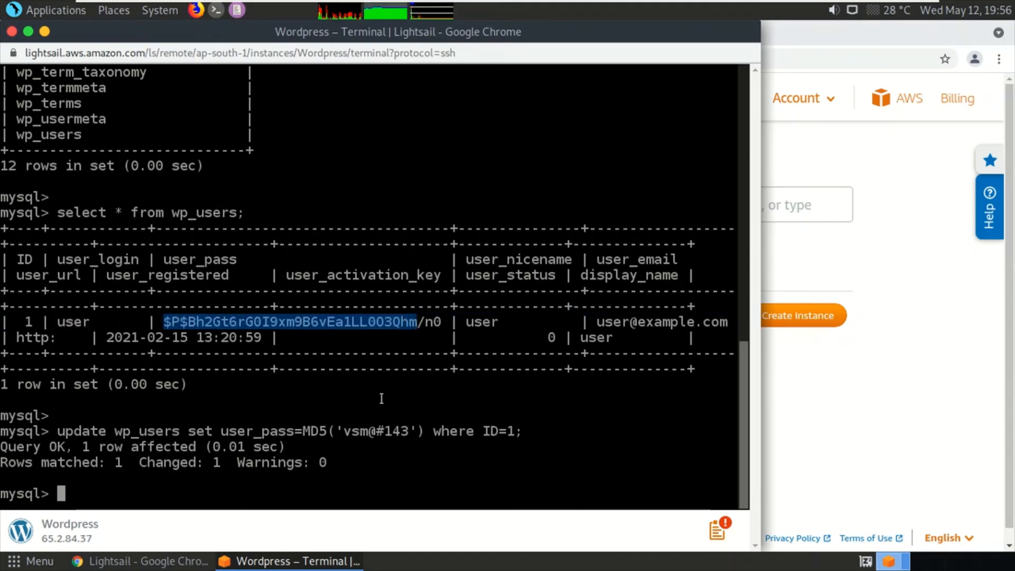
pyautogui.moveTo(343, 397)
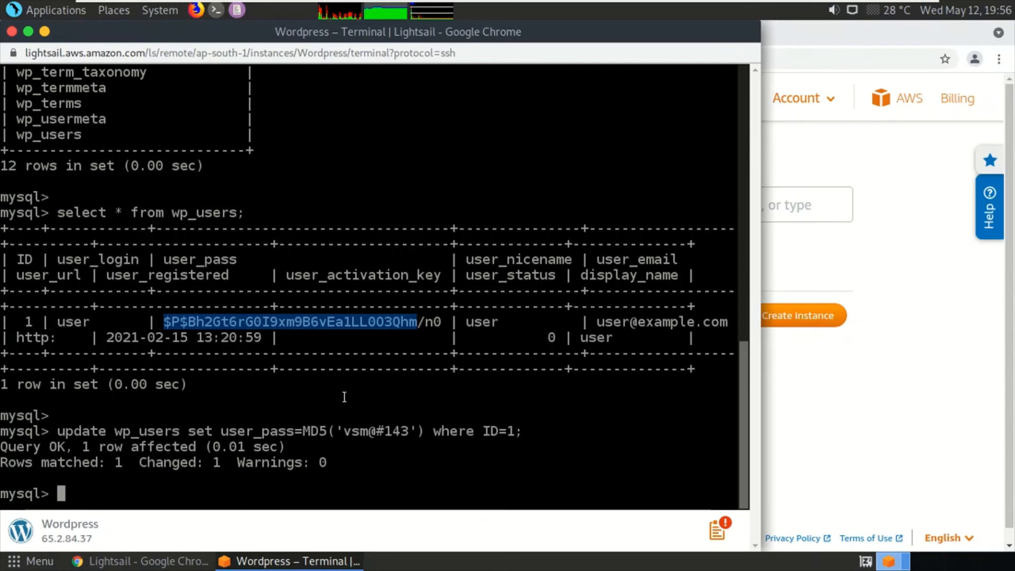
# Re-run 'select * from wp_users;' to confirm the new hash ed39119feec3c1a767fb3289ae95902d.
pyautogui.write('select')
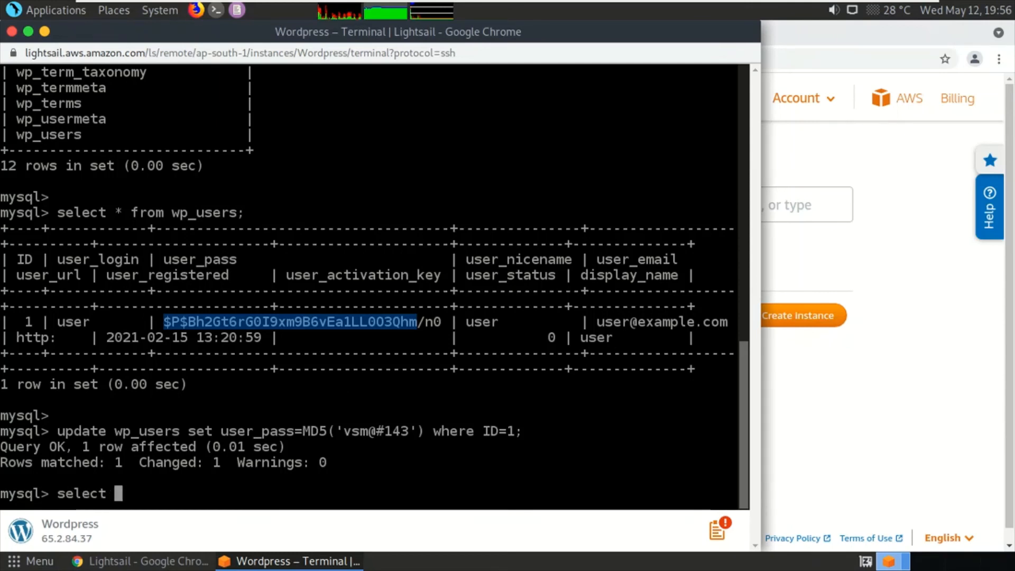
pyautogui.write('*')
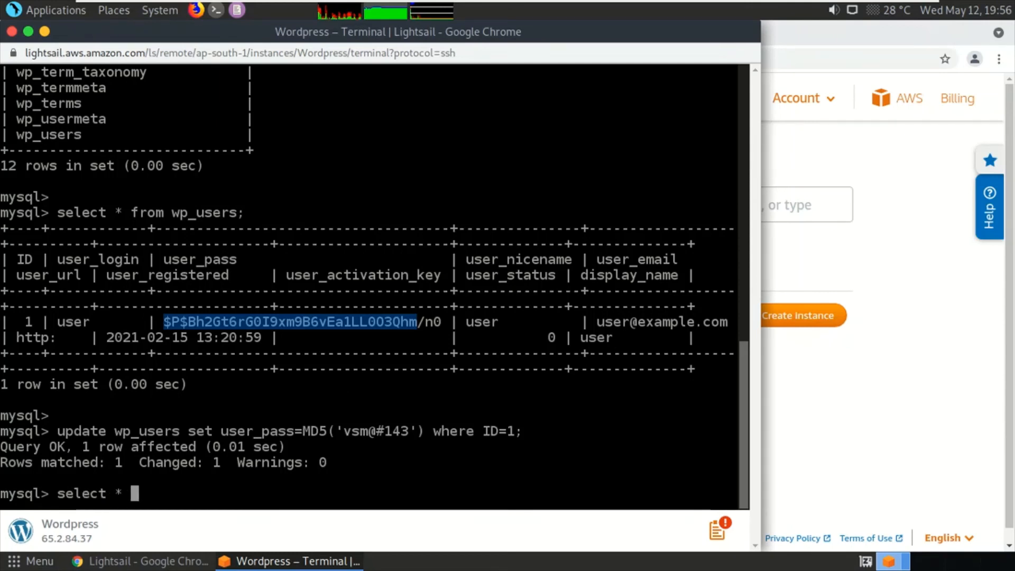
pyautogui.write('from')
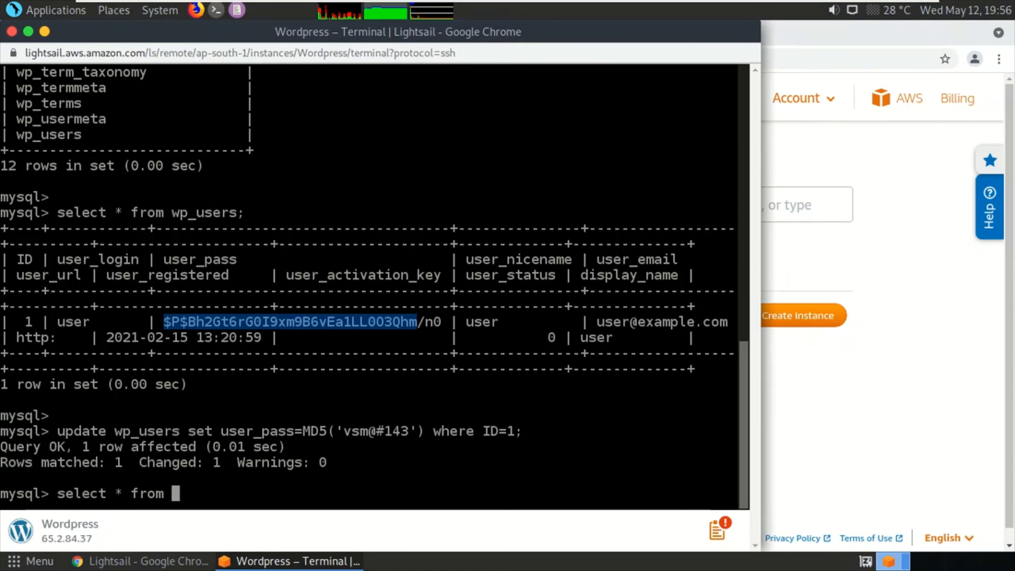
pyautogui.write('wp_us')
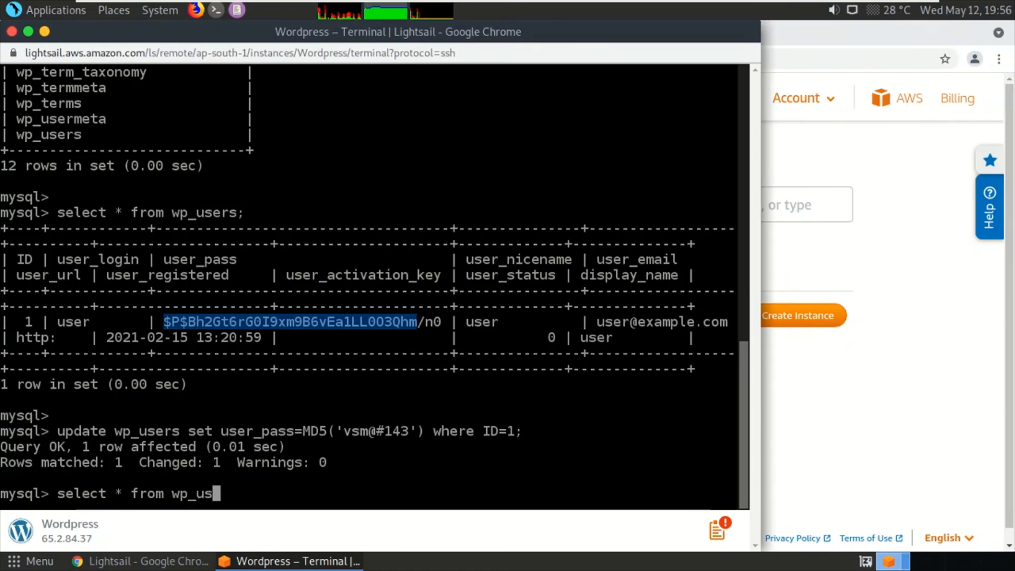
pyautogui.press('Return')
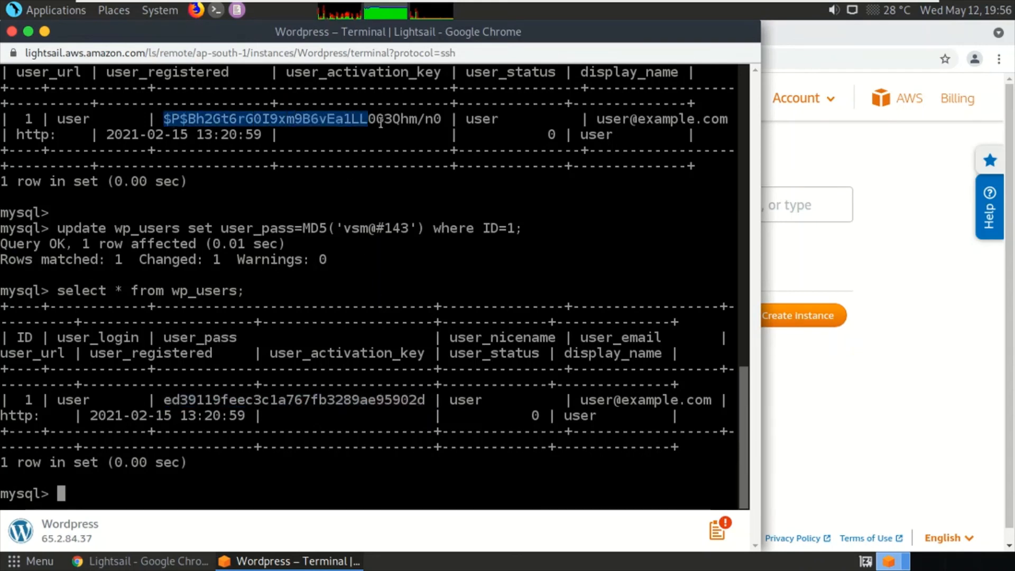
pyautogui.click(438, 242)
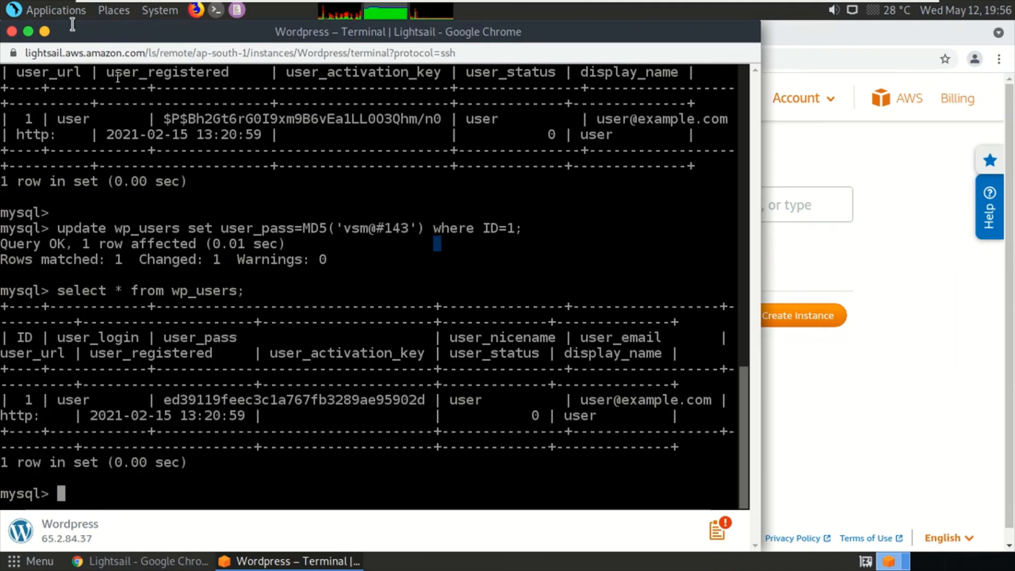
pyautogui.moveTo(44, 31)
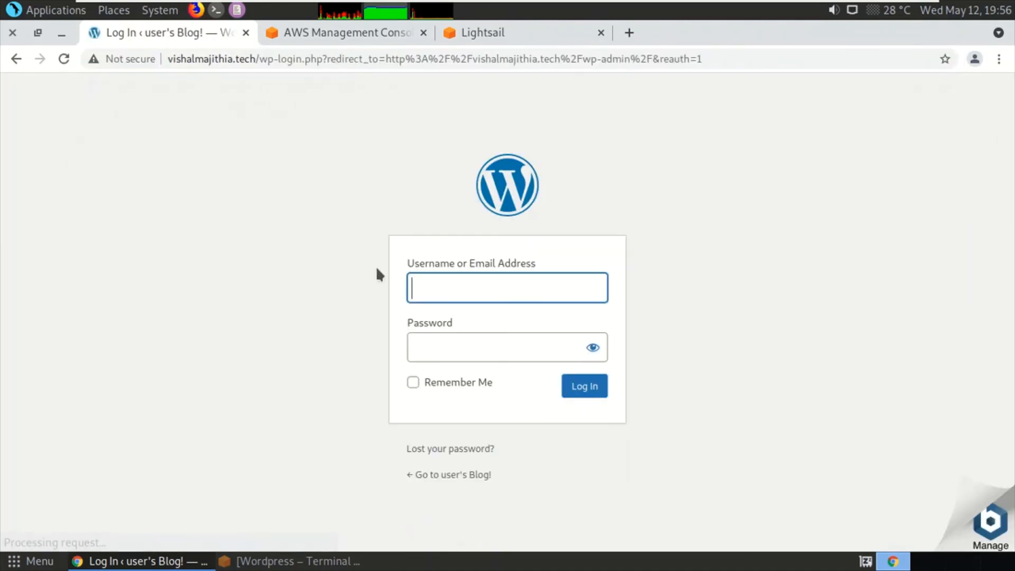
pyautogui.write('user')
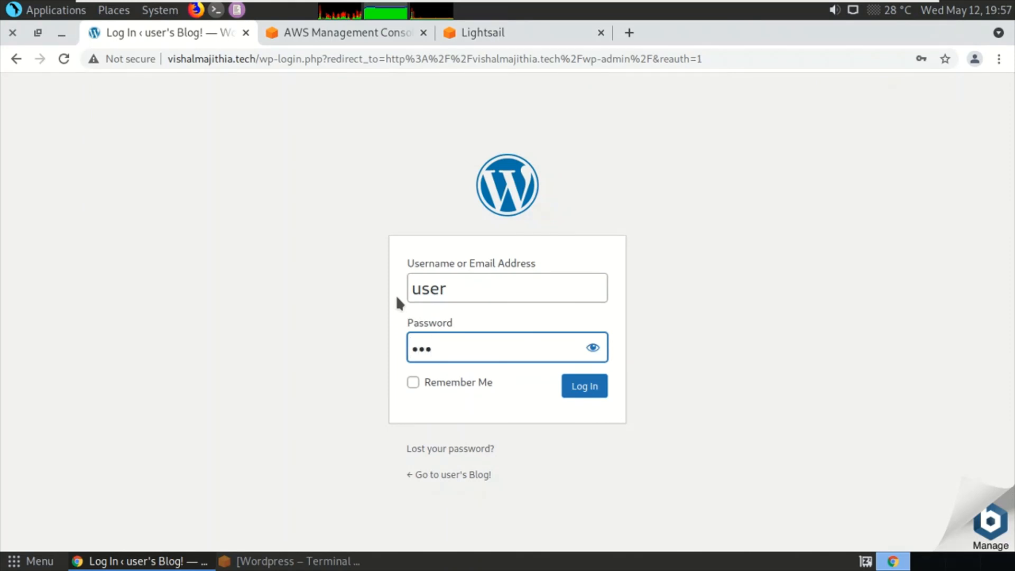
pyautogui.write('password')
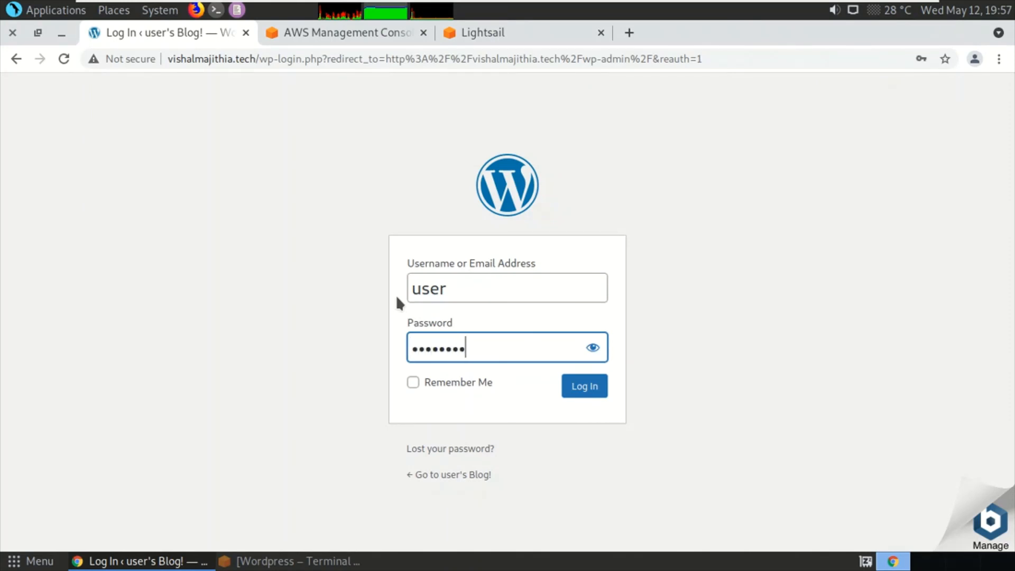
pyautogui.click(591, 348)
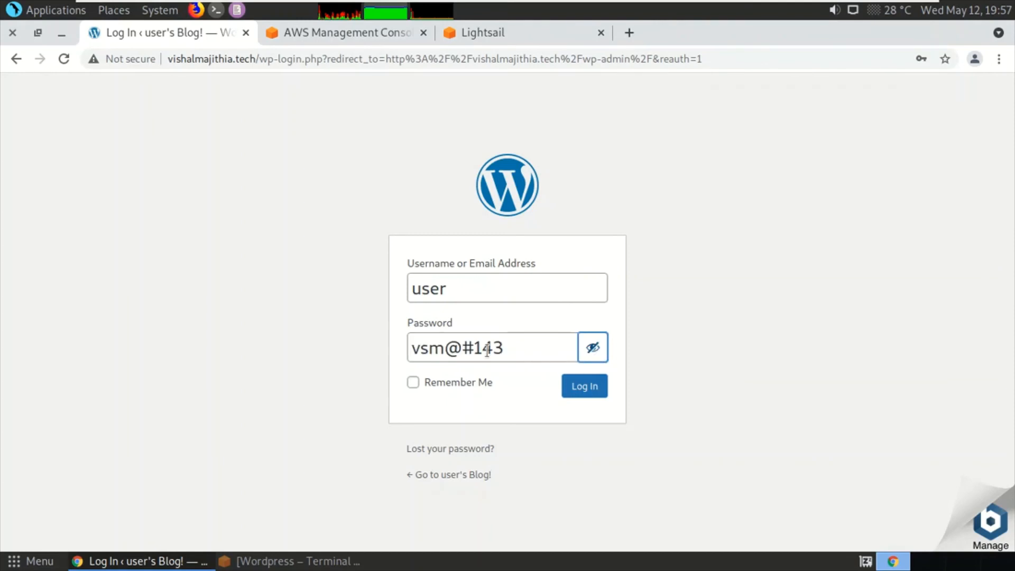
pyautogui.click(583, 386)
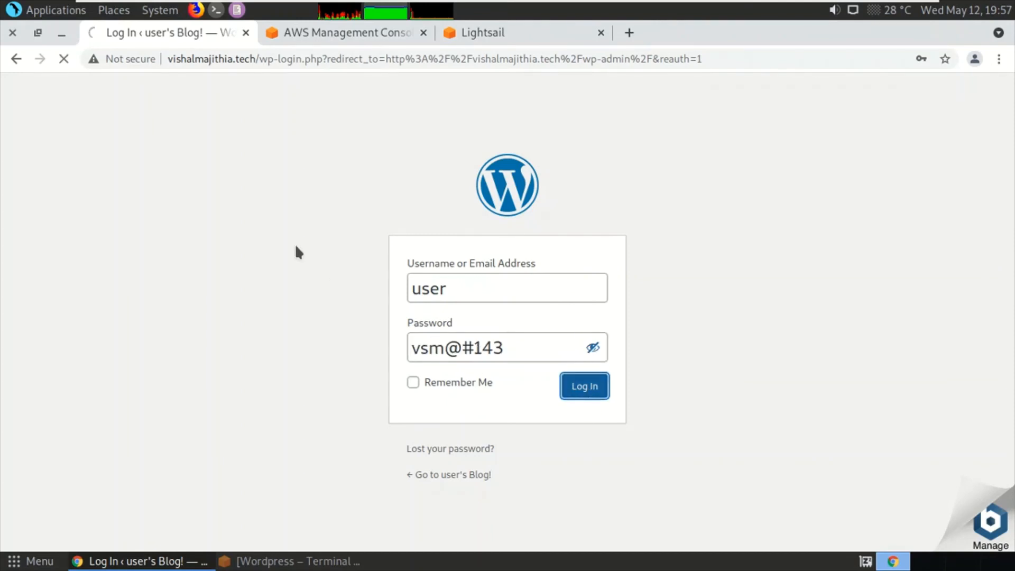
pyautogui.click(583, 386)
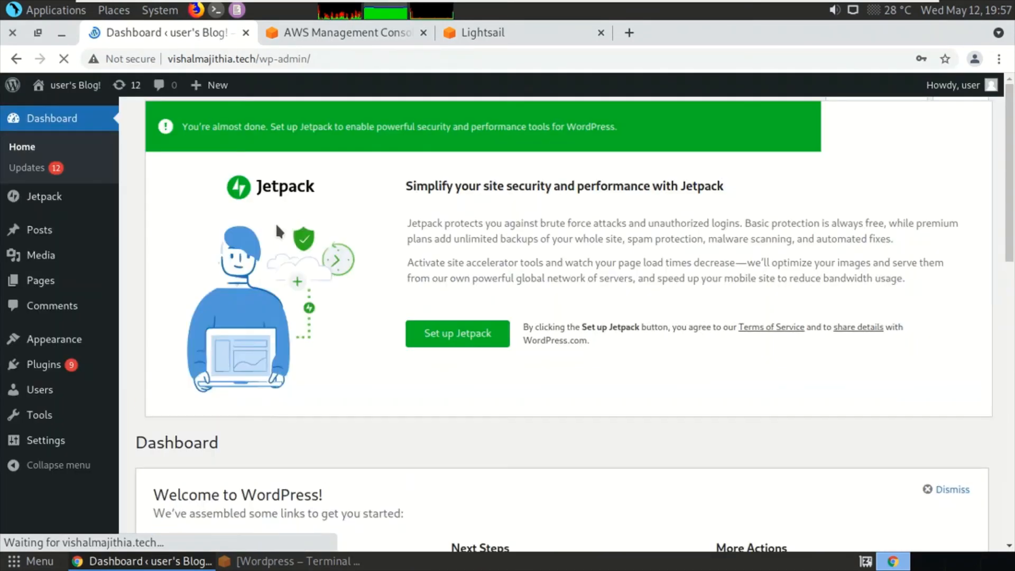